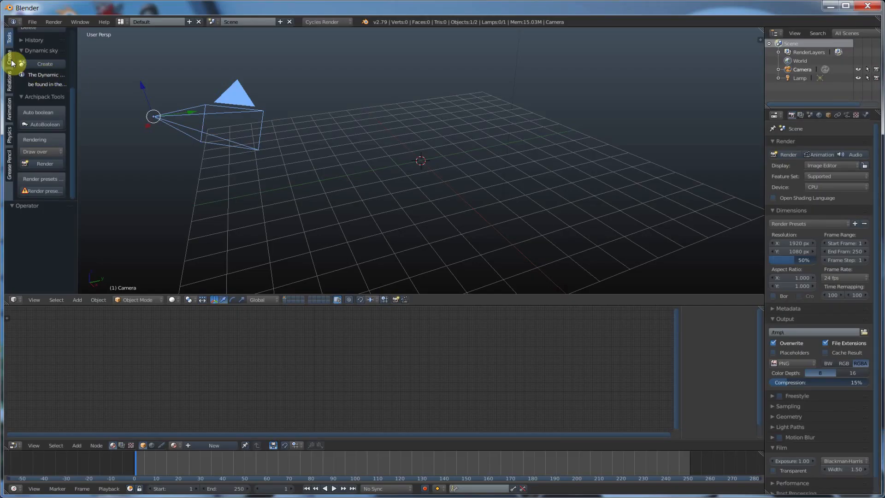
Show the Create tab's mesh and curve primitives, such as Bezier and Circle.
left_click(7, 53)
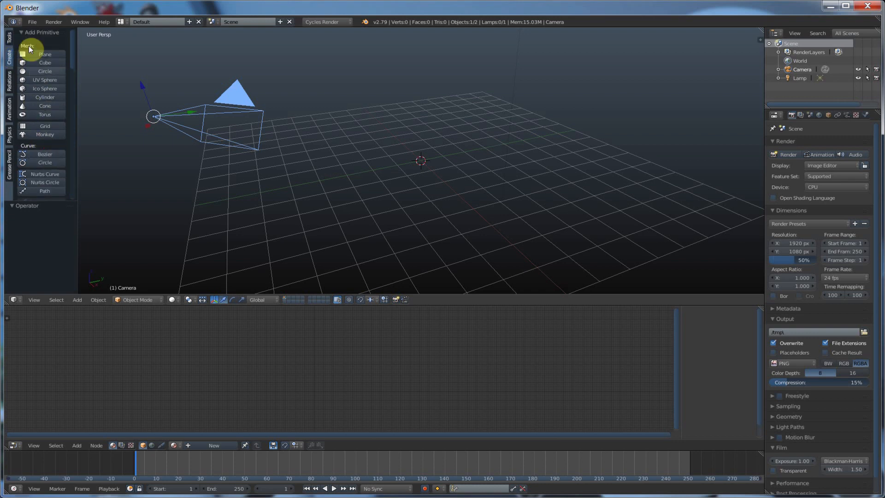
mouse_move(41, 154)
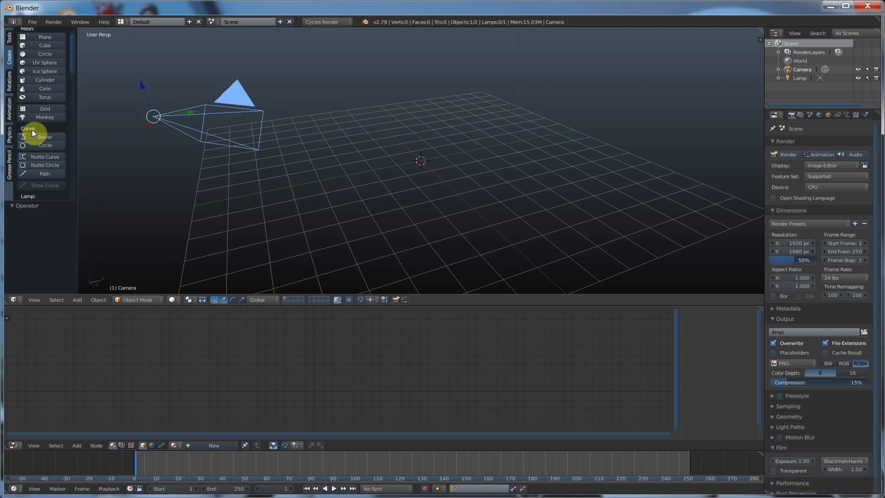
mouse_move(44, 174)
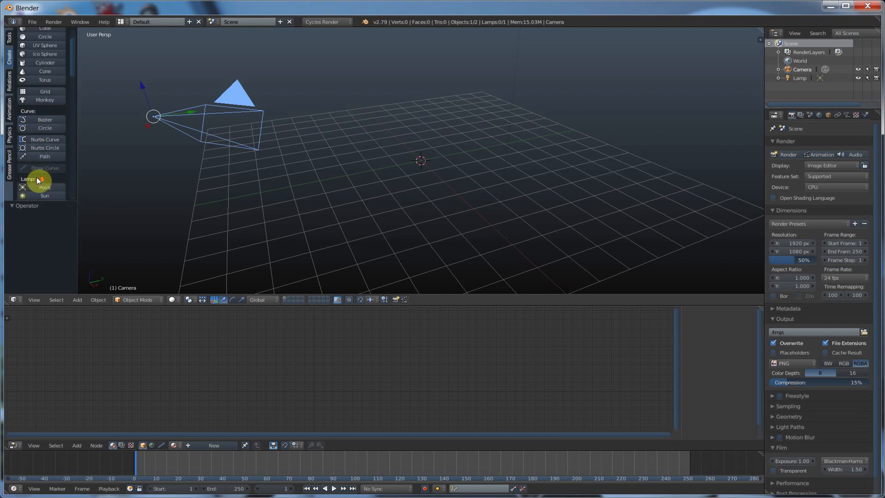
mouse_move(28, 113)
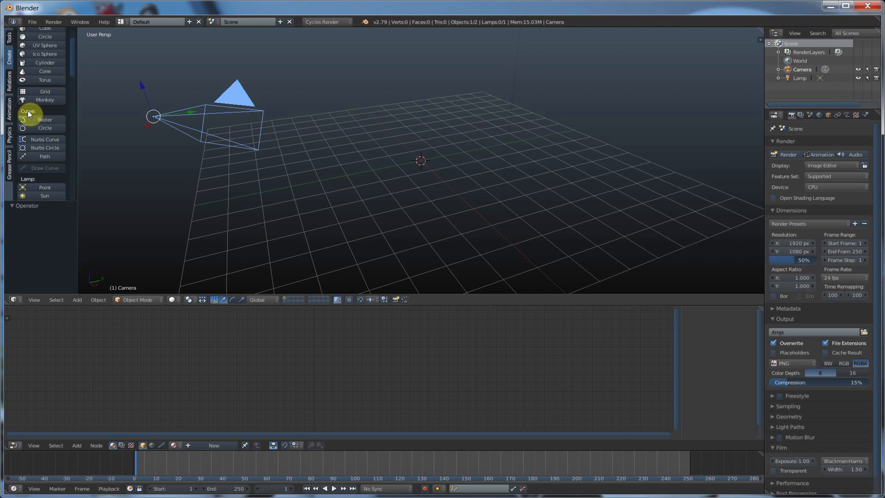
mouse_move(444, 216)
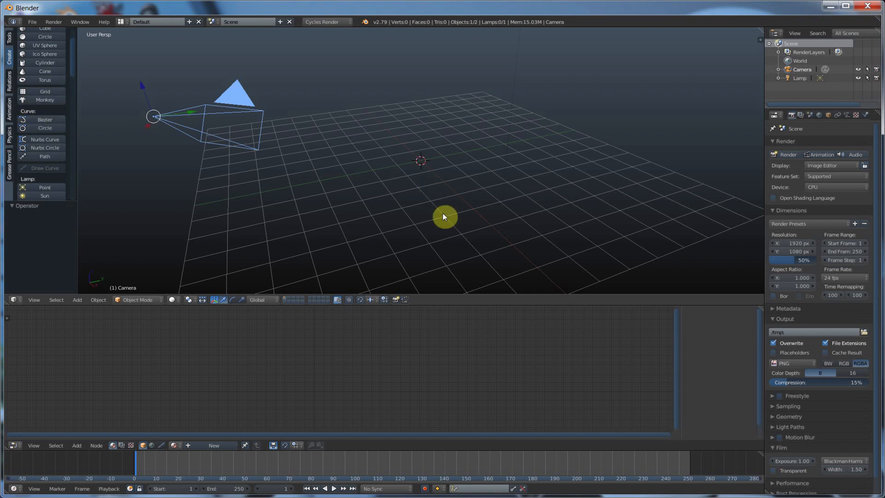
mouse_move(424, 130)
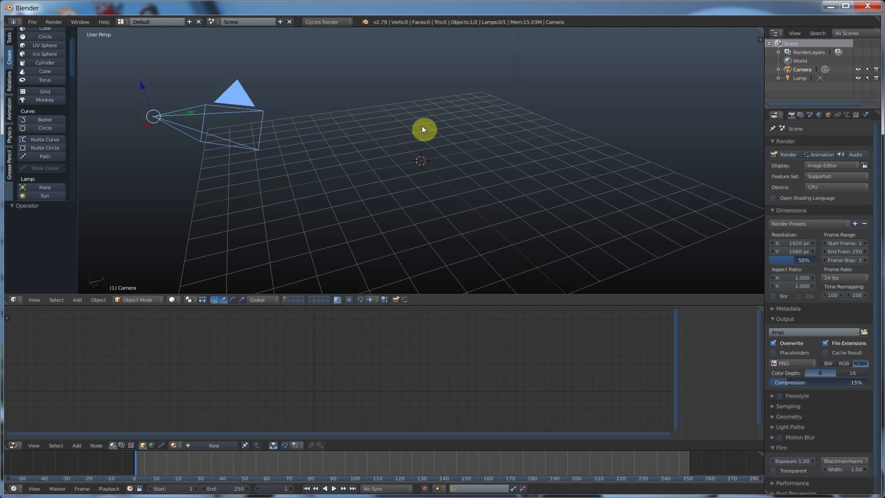
mouse_move(393, 134)
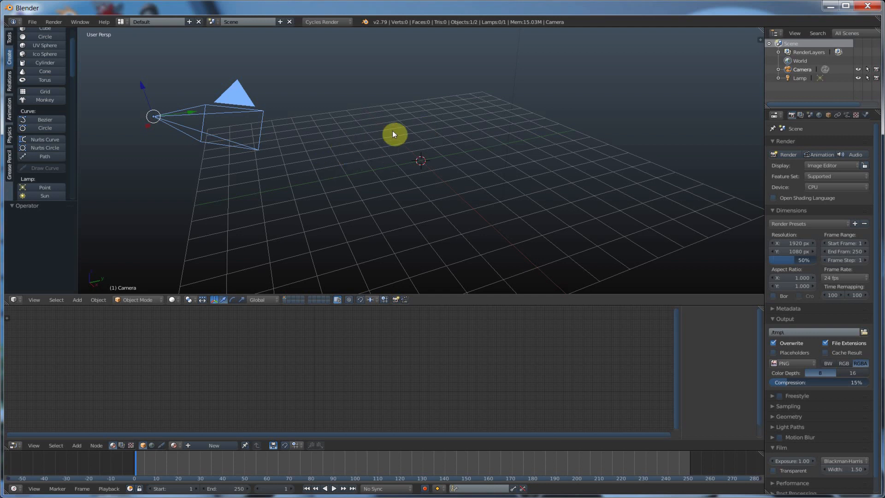
mouse_move(44, 119)
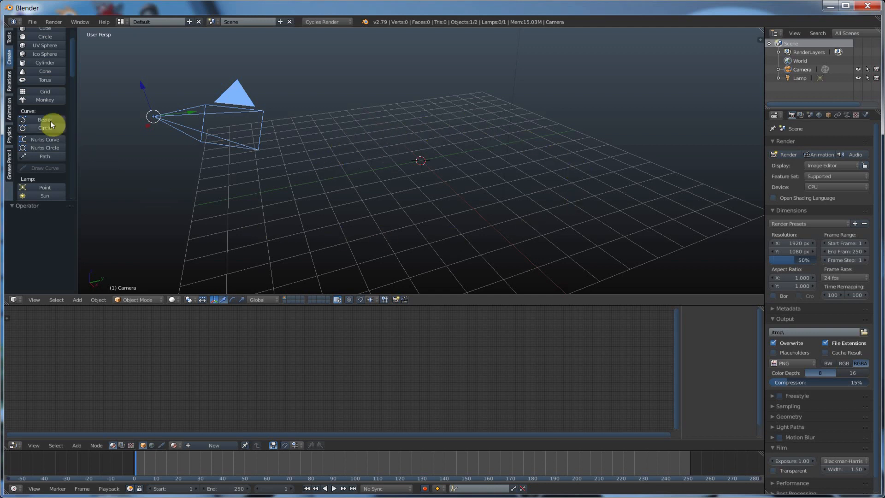
mouse_move(51, 139)
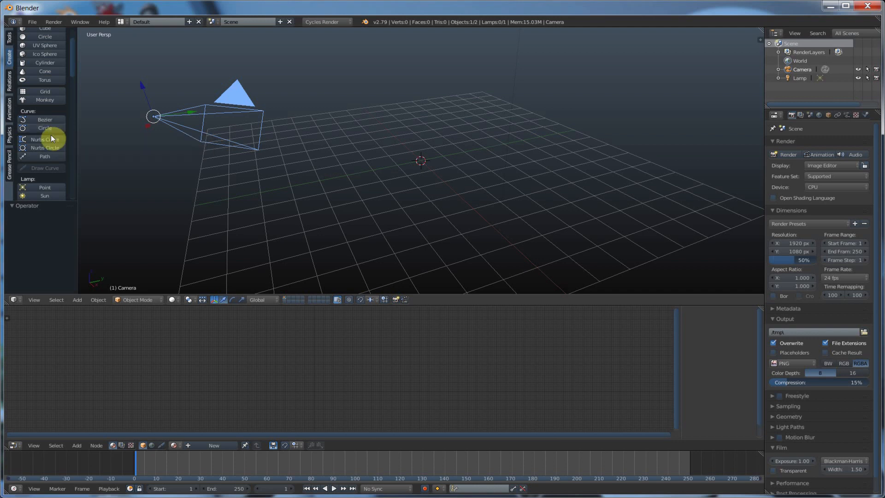
mouse_move(45, 119)
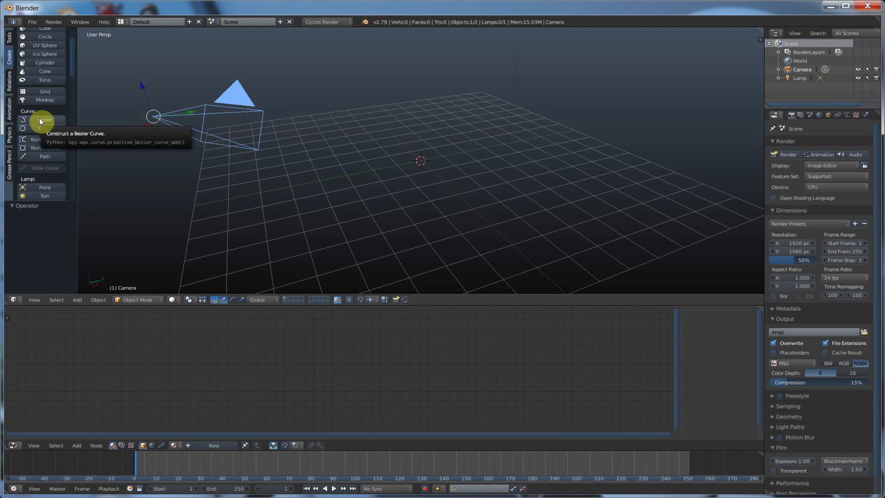
left_click(44, 128)
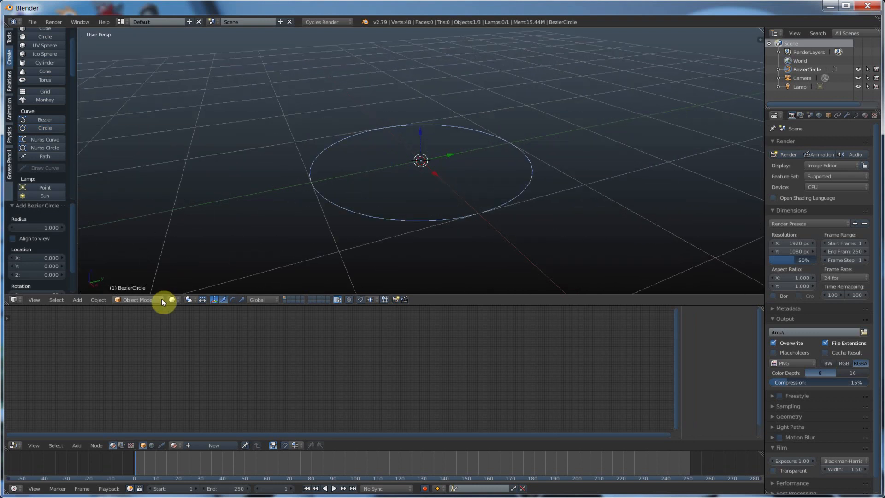
left_click(135, 300)
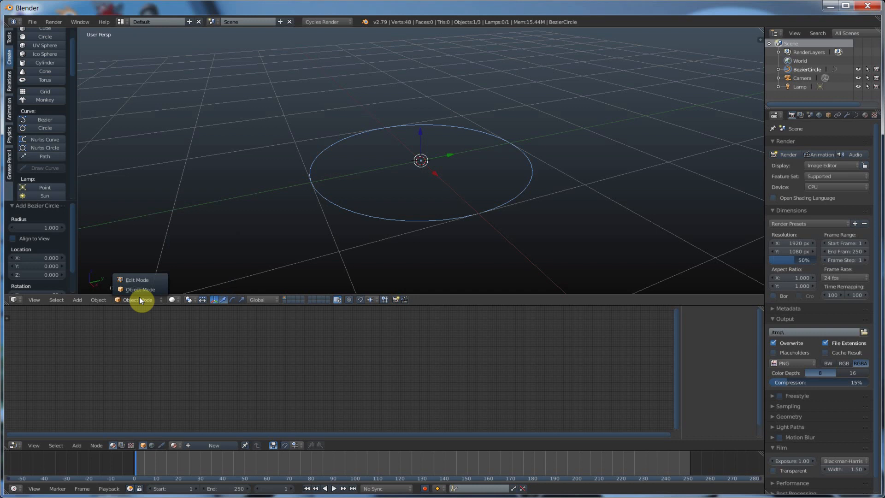
left_click(137, 279)
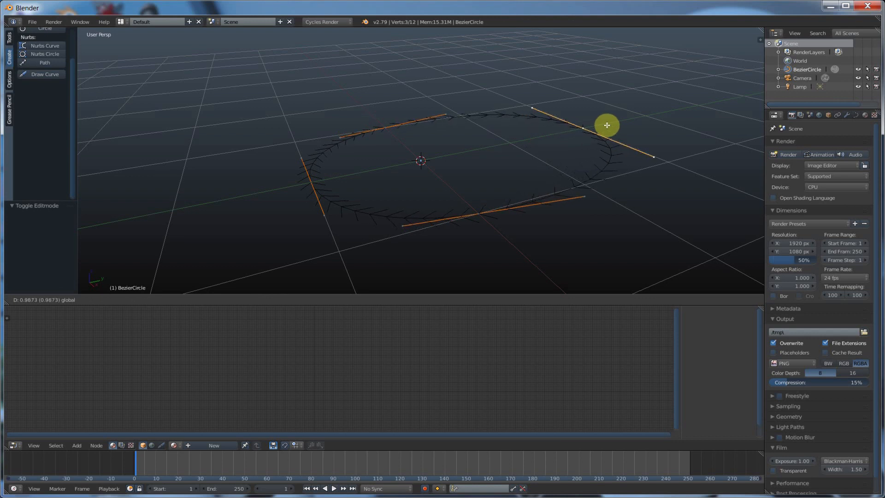
mouse_move(508, 149)
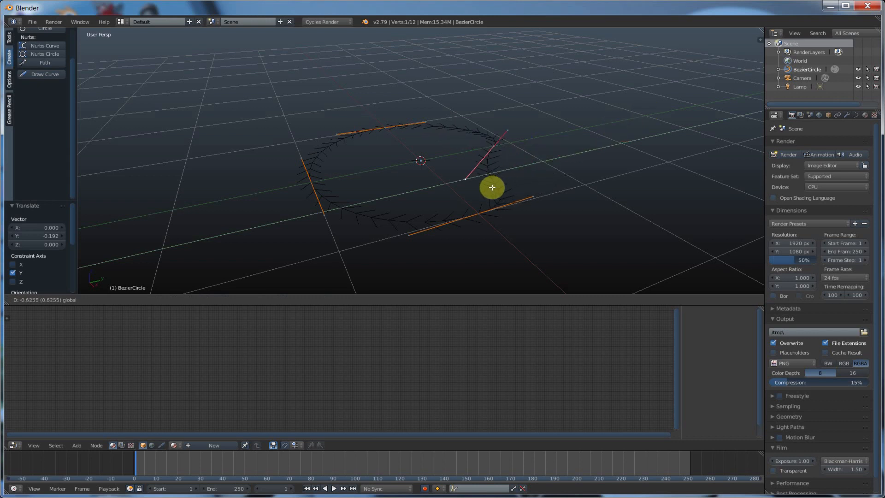
mouse_move(537, 181)
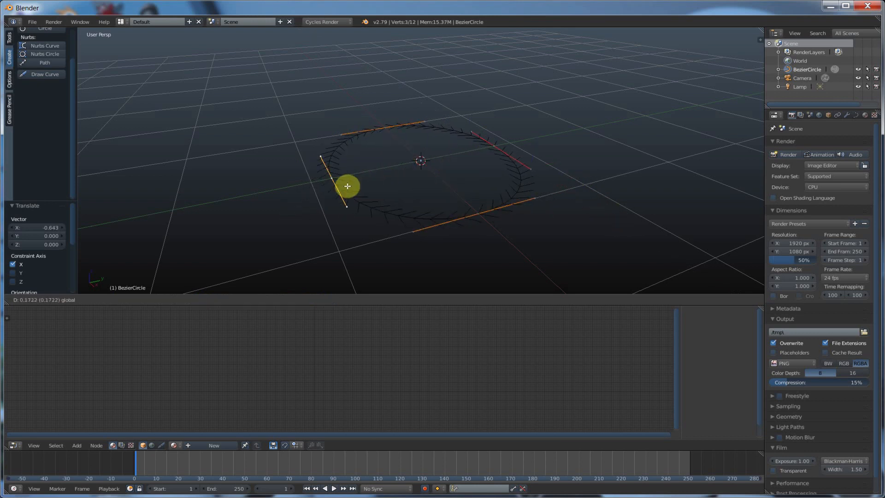
mouse_move(266, 214)
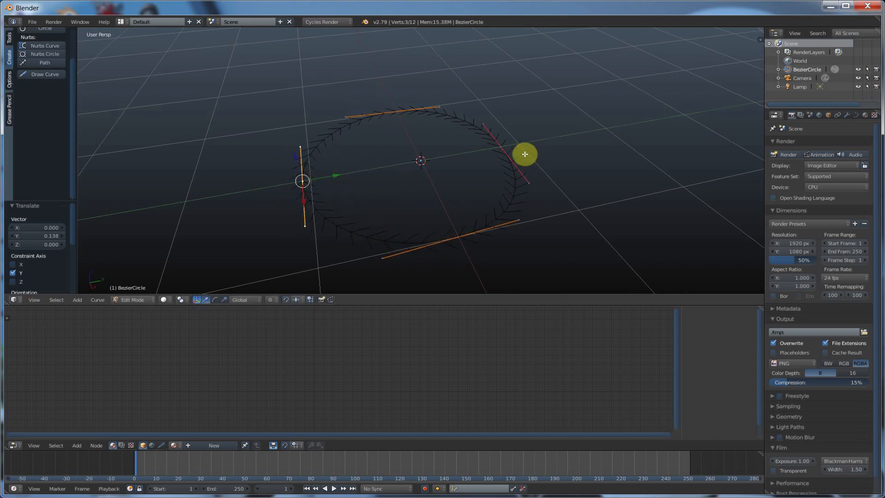
mouse_move(484, 123)
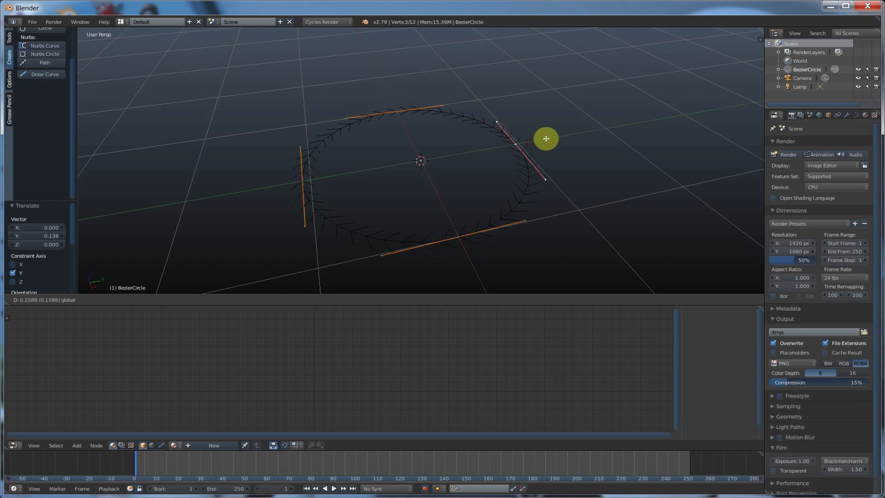
mouse_move(540, 139)
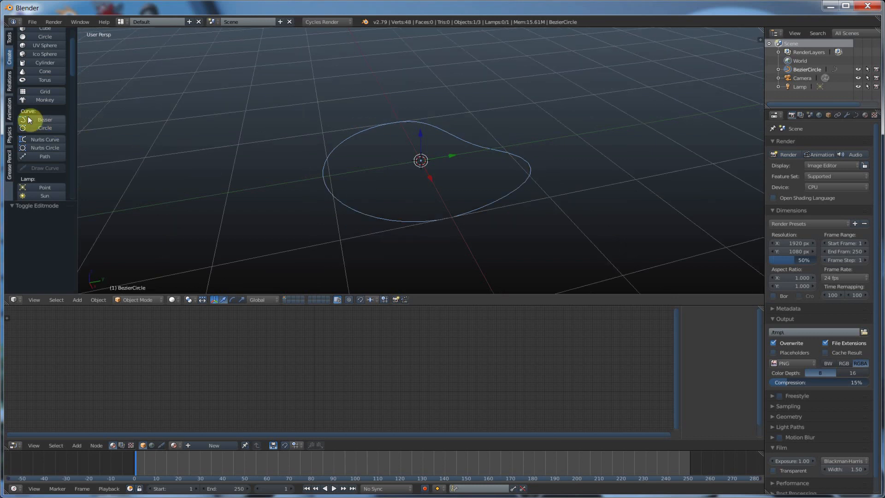
mouse_move(45, 148)
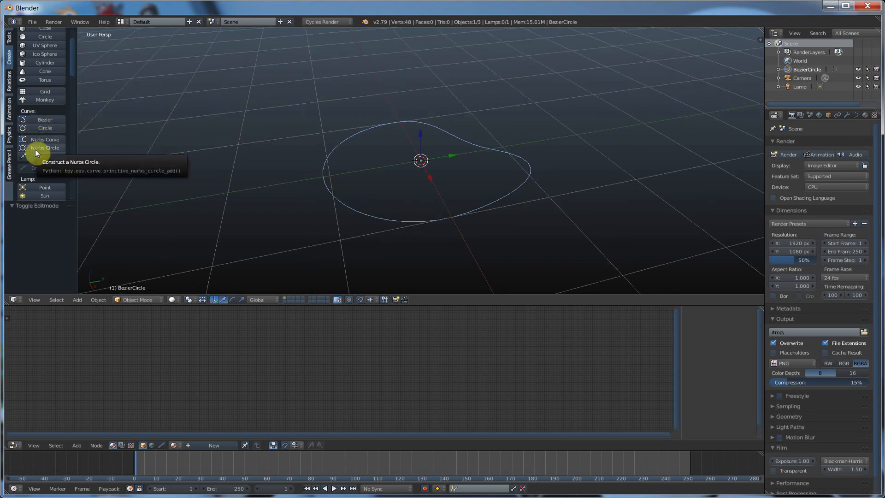
mouse_move(410, 149)
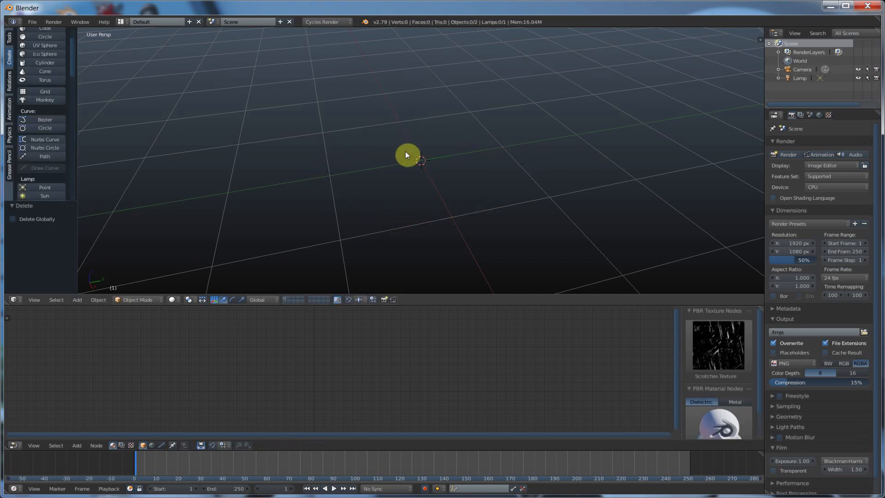
Add a Bezier curve, extend it into a long path bending down, and exit edit mode.
left_click(45, 119)
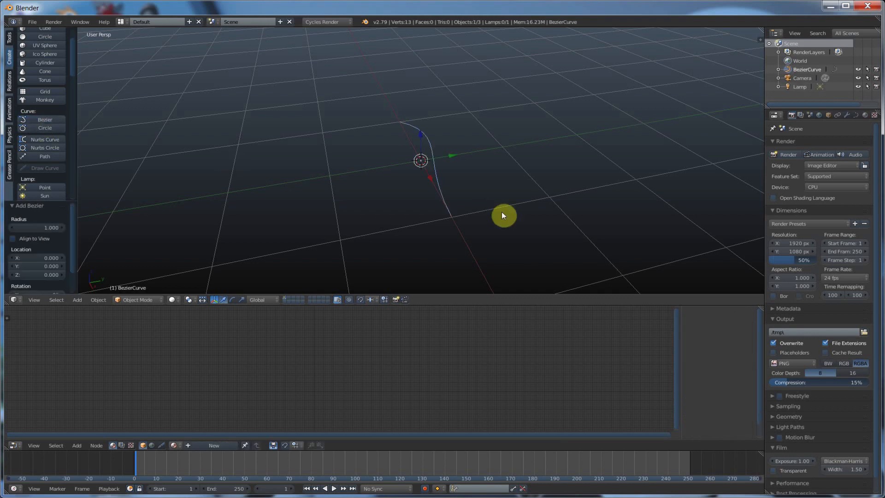
mouse_move(460, 224)
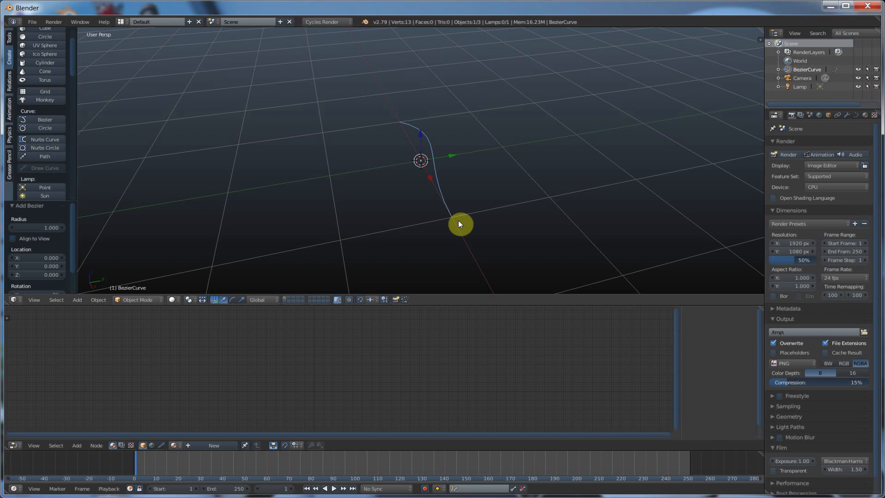
key("Tab")
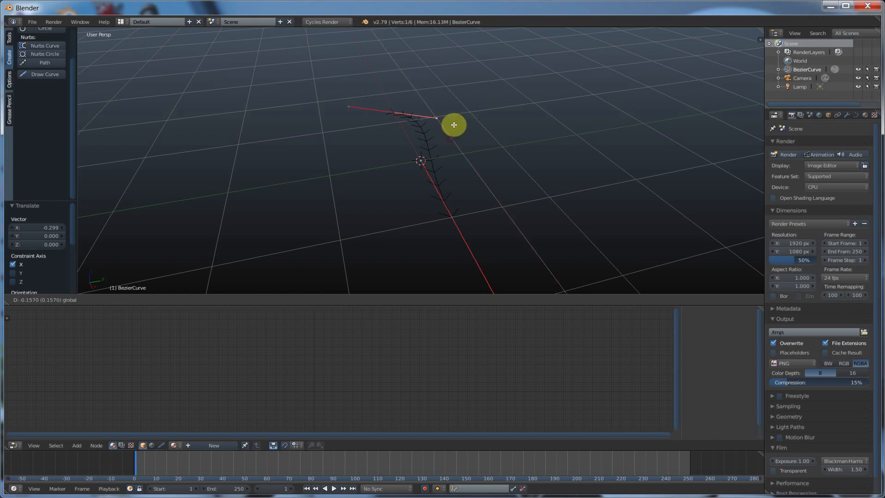
mouse_move(483, 238)
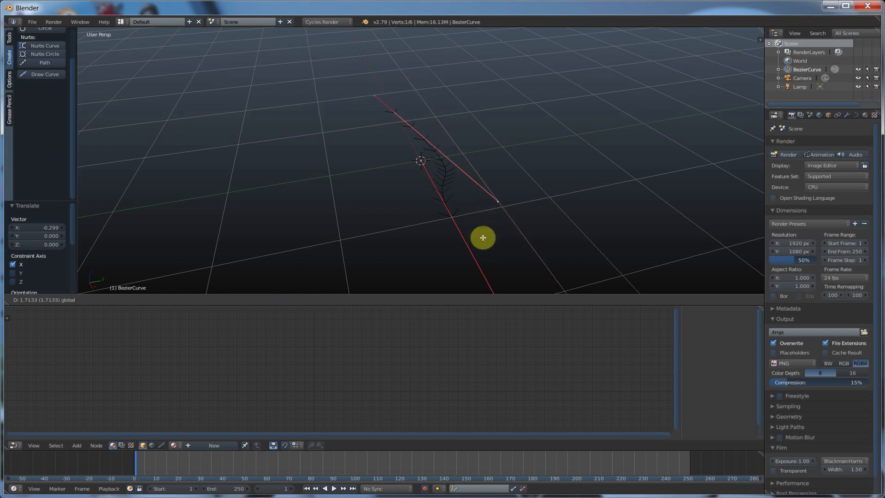
mouse_move(457, 133)
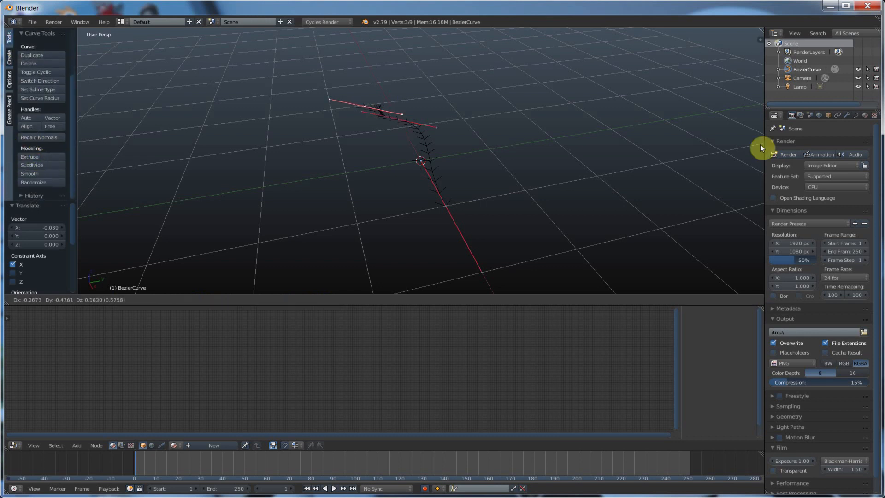
left_click(29, 156)
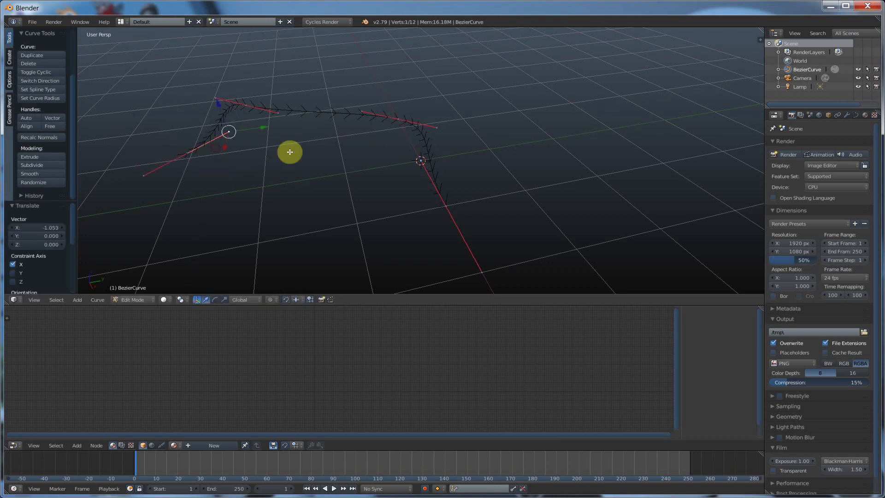
key("Tab")
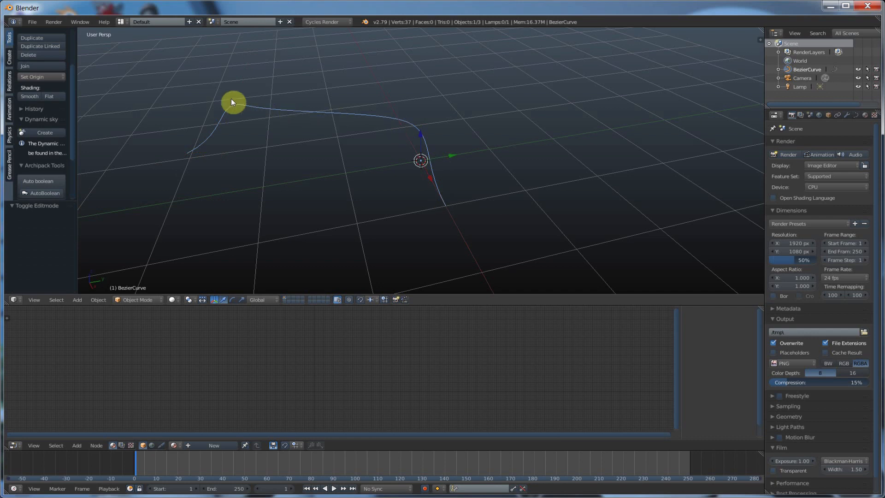
mouse_move(193, 158)
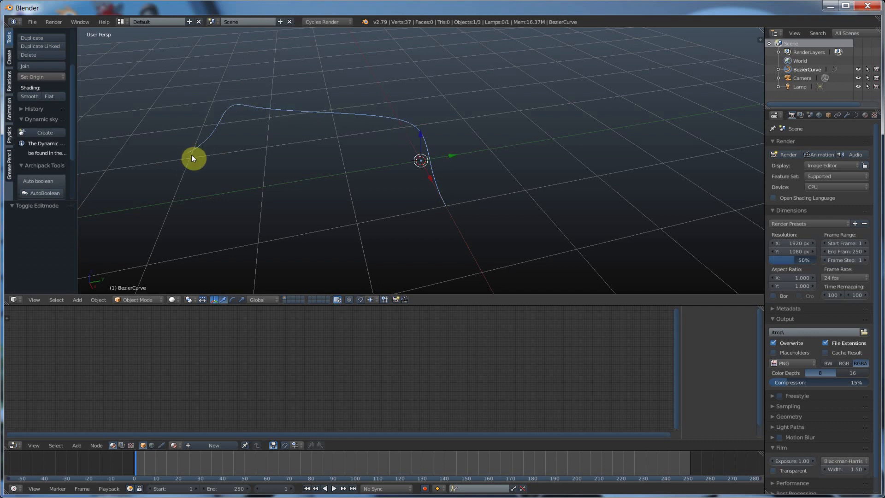
mouse_move(189, 154)
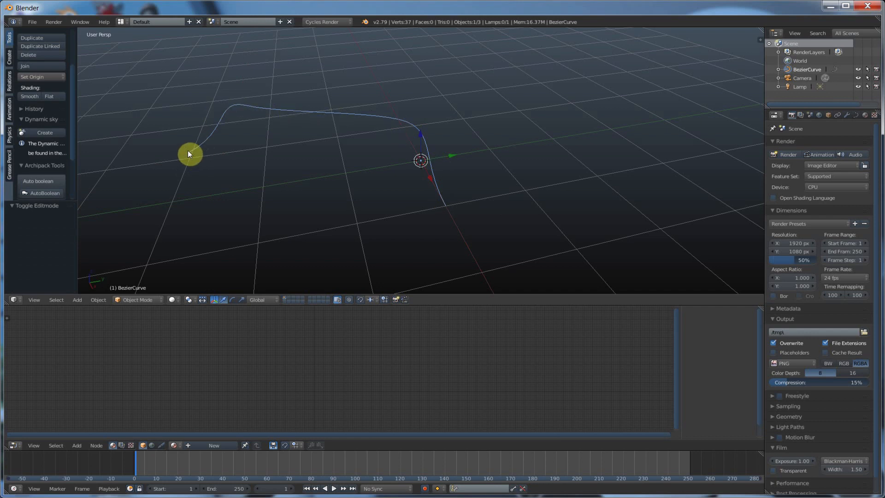
mouse_move(193, 152)
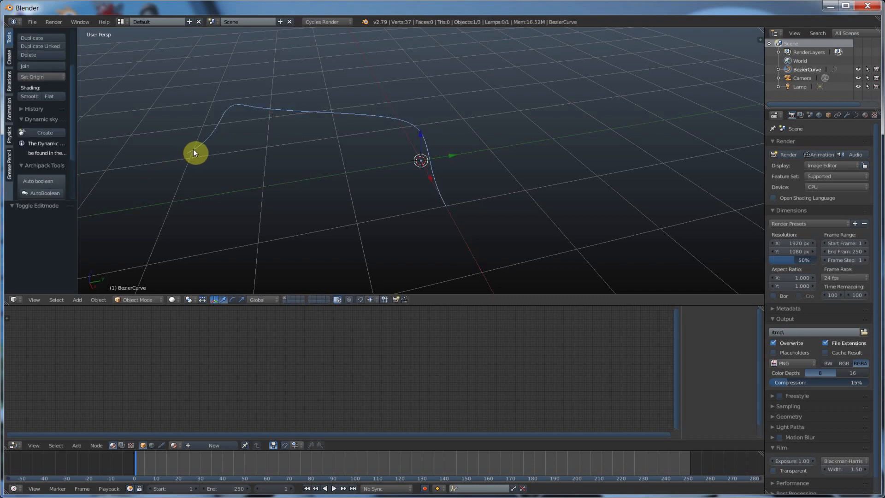
Delete the Bezier curve, add a test NURBS curve, then delete it too.
left_click(28, 55)
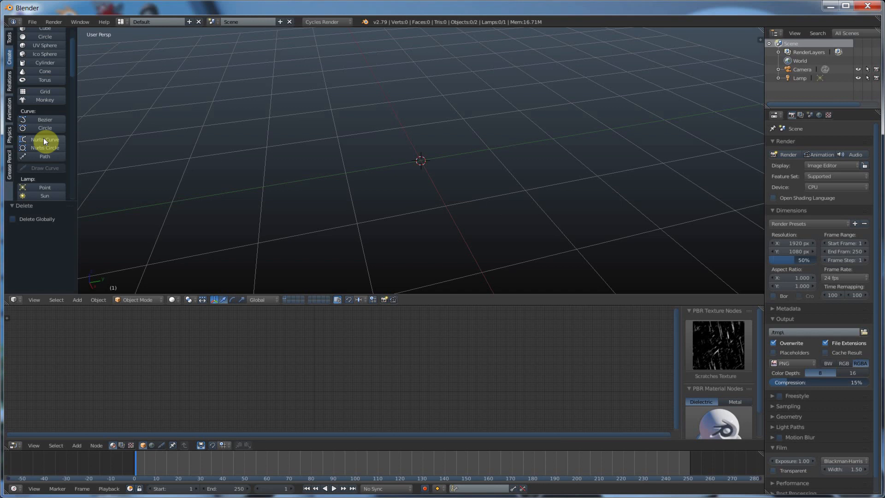
left_click(45, 140)
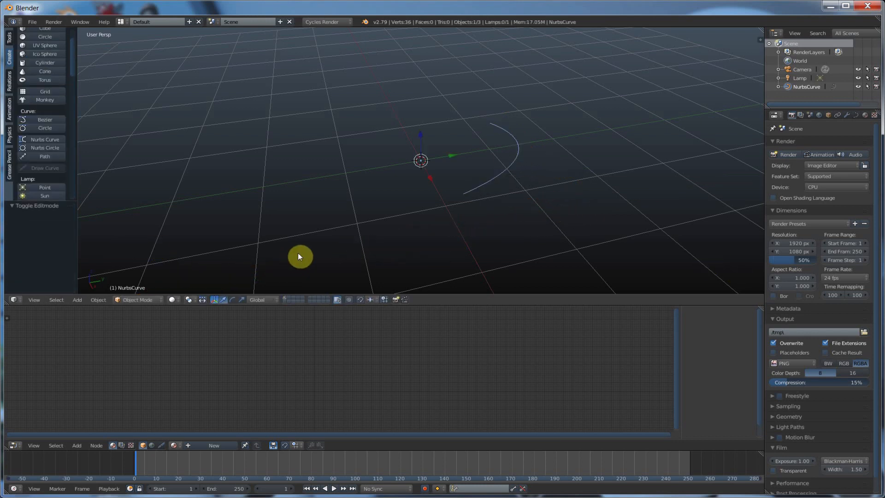
key("x")
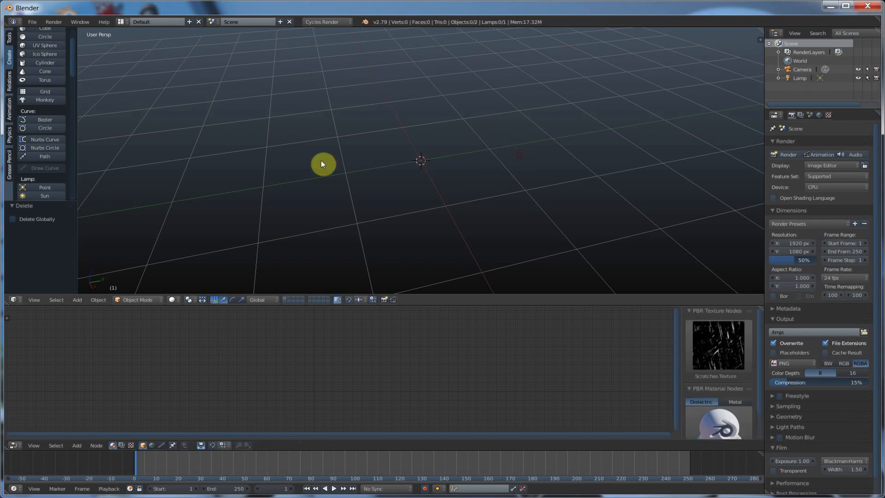
left_click(44, 148)
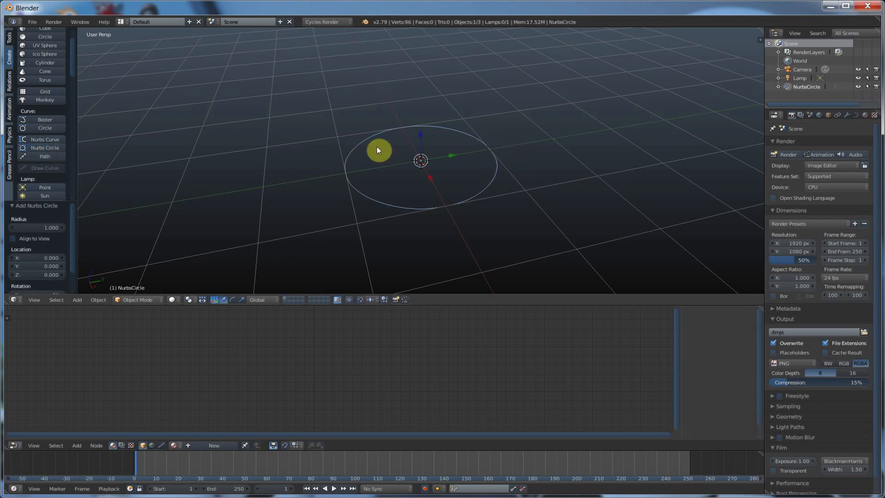
mouse_move(414, 221)
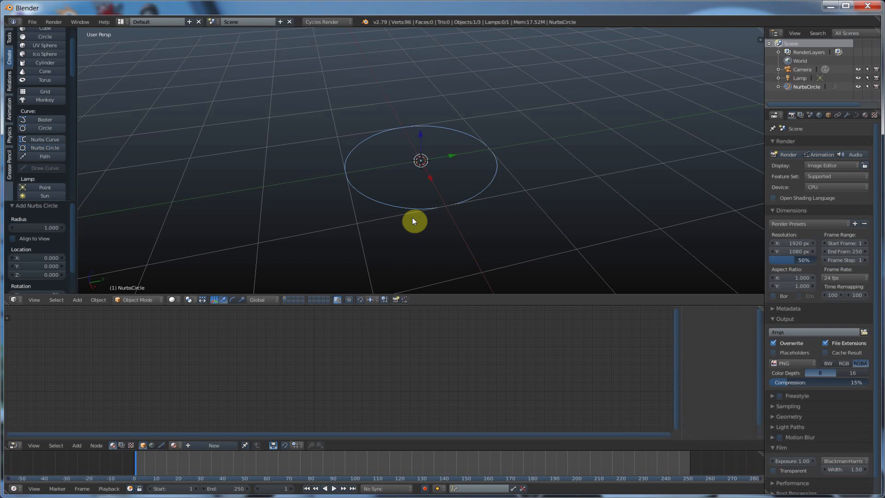
key("Tab")
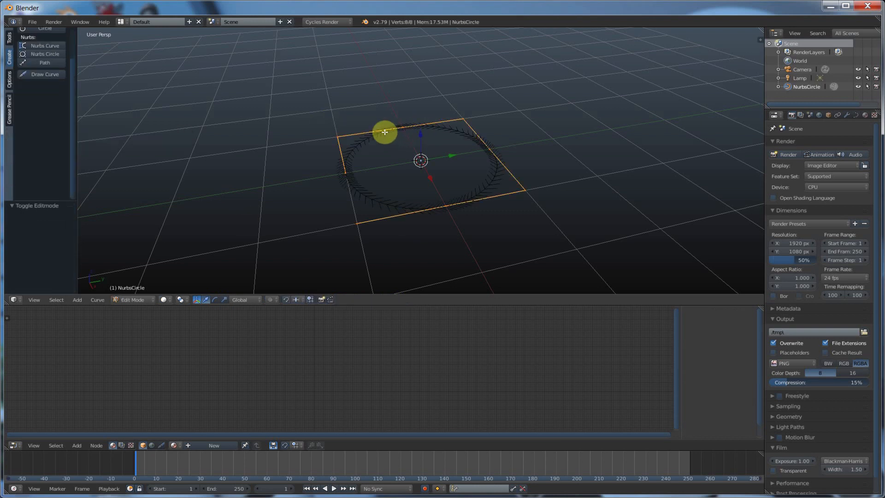
mouse_move(467, 119)
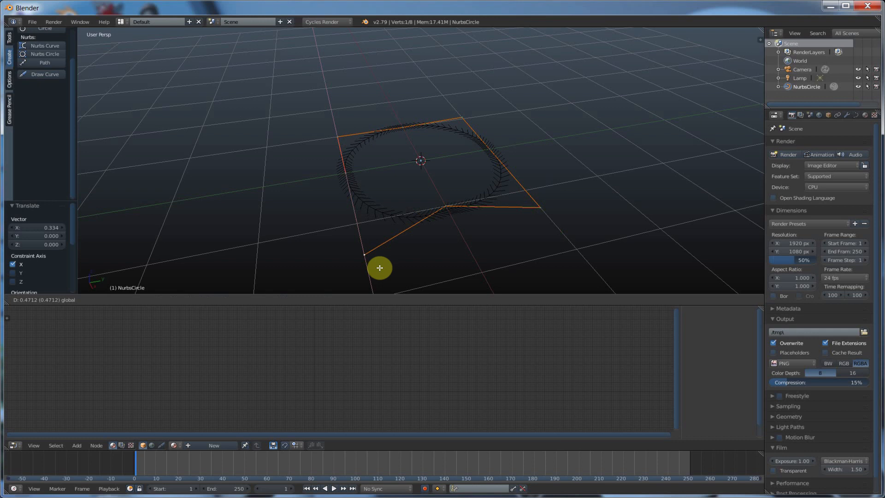
mouse_move(396, 262)
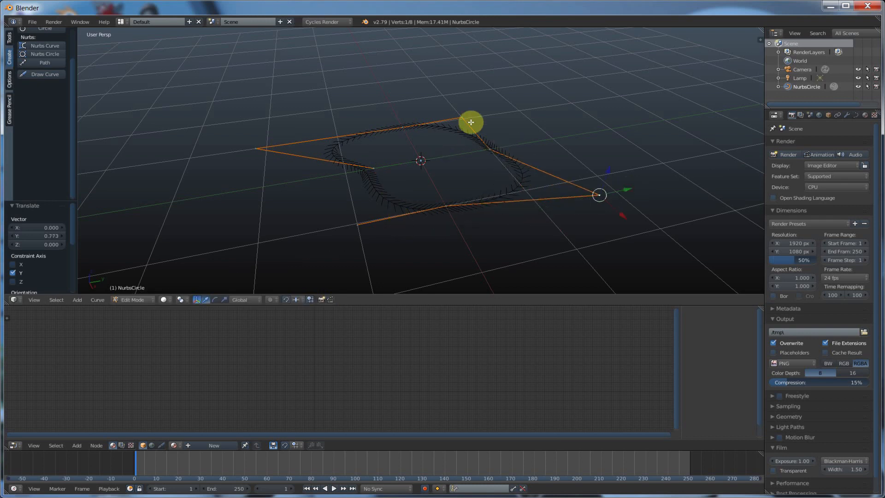
key("Tab")
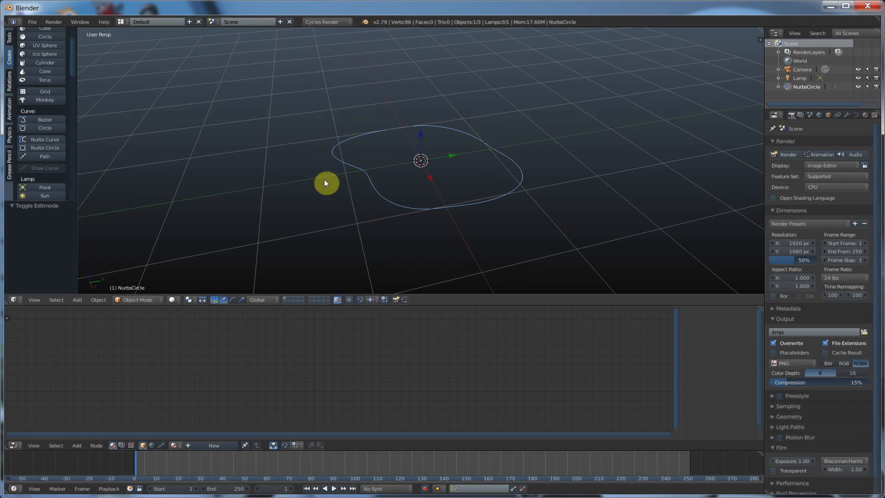
mouse_move(76, 187)
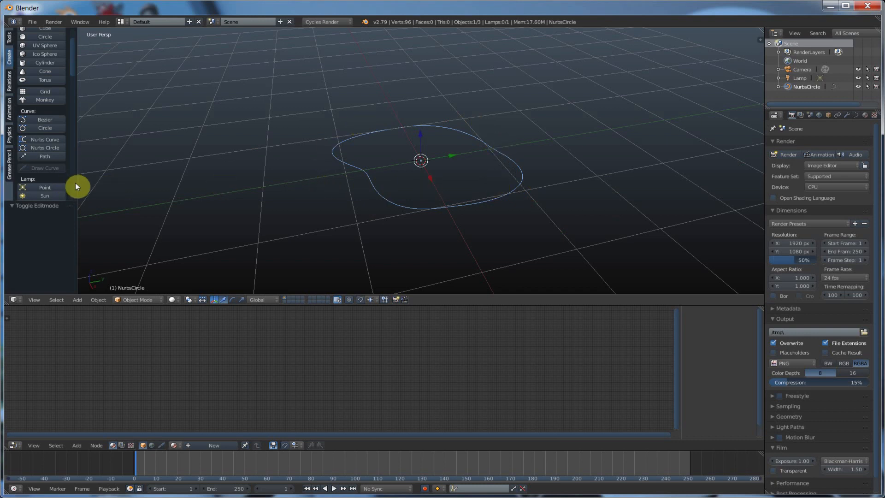
mouse_move(44, 158)
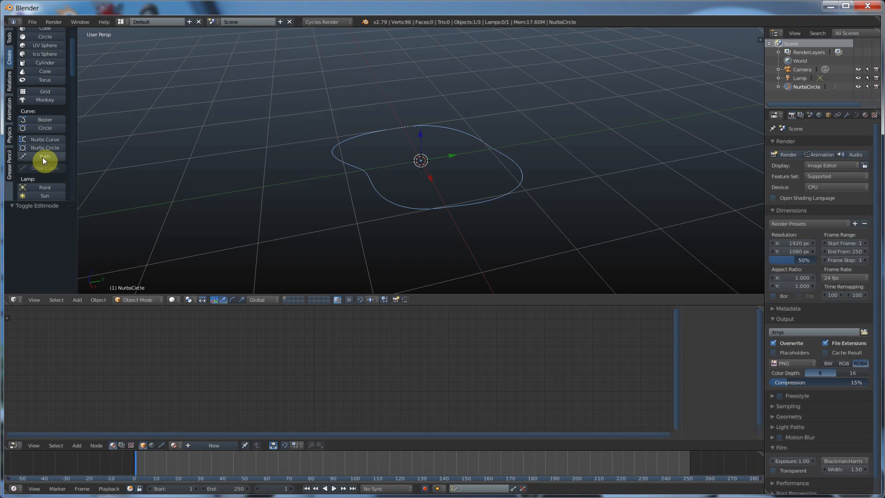
mouse_move(288, 145)
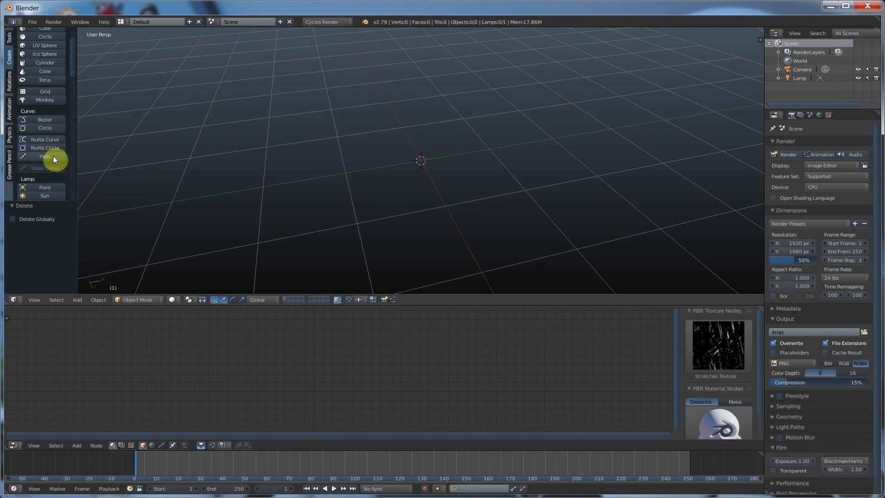
Add a NURBS path and drag a control point to bend it.
left_click(45, 156)
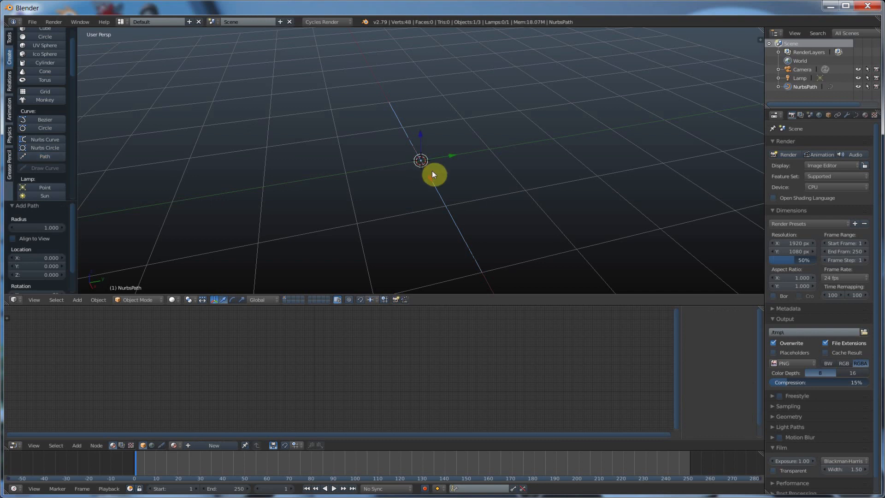
key("Tab")
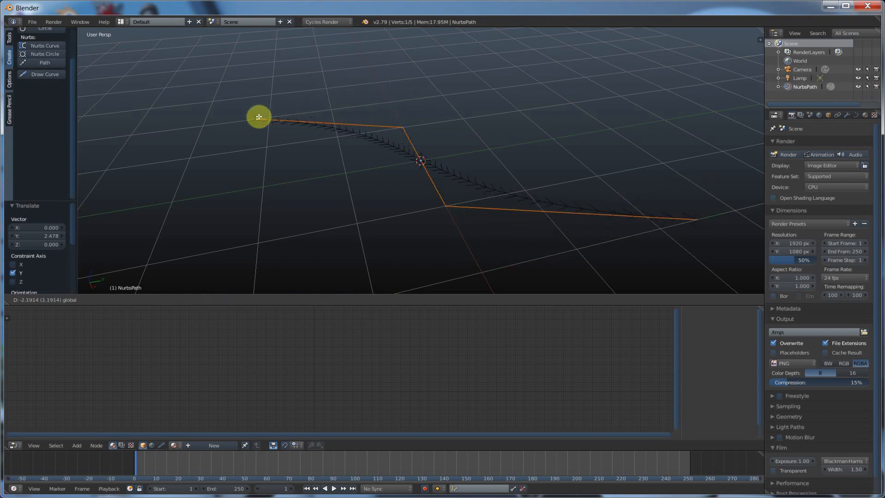
left_click_drag(258, 117, 201, 181)
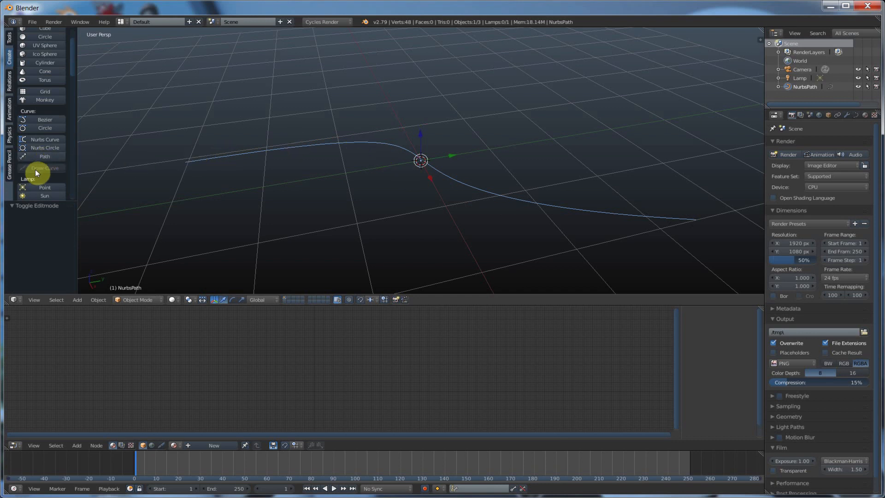
mouse_move(40, 170)
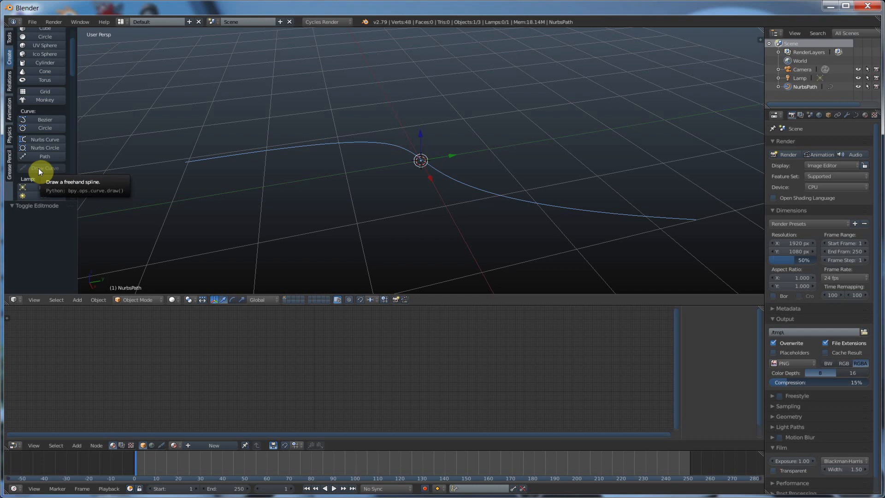
mouse_move(54, 169)
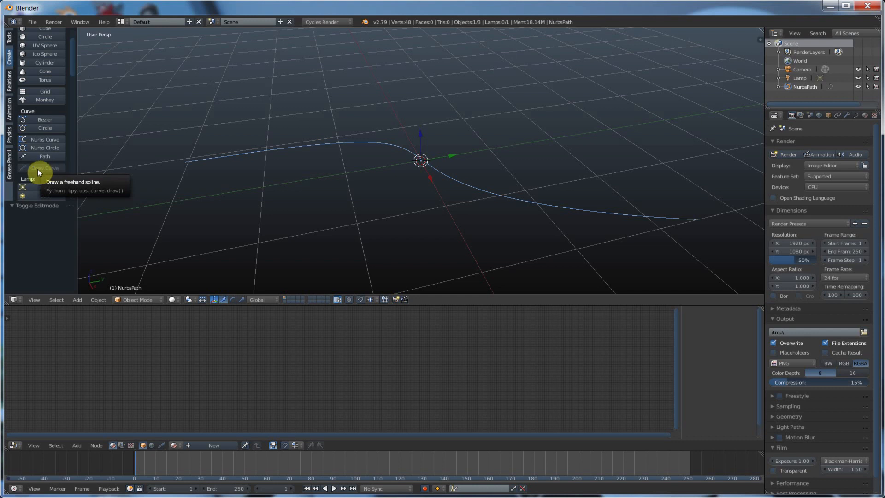
mouse_move(312, 163)
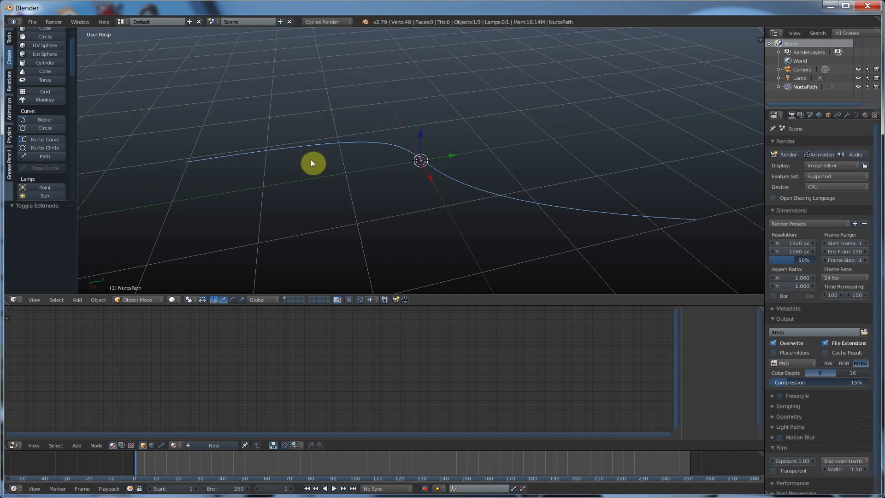
mouse_move(439, 122)
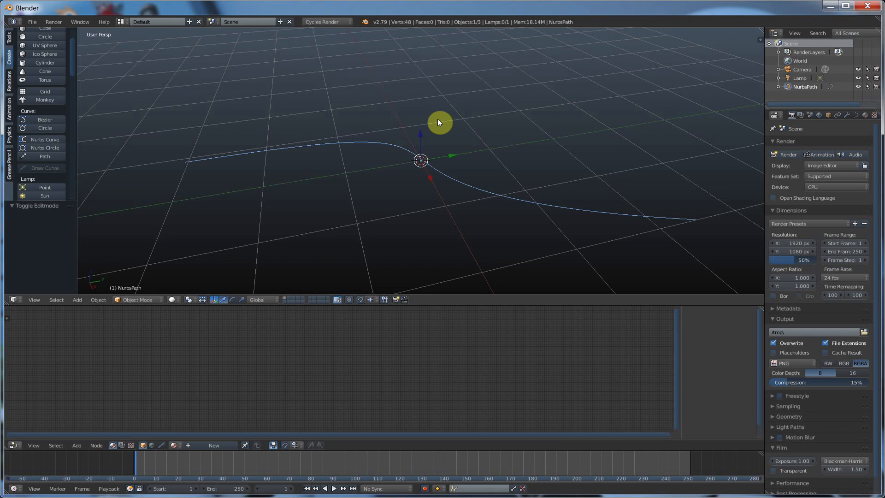
mouse_move(435, 124)
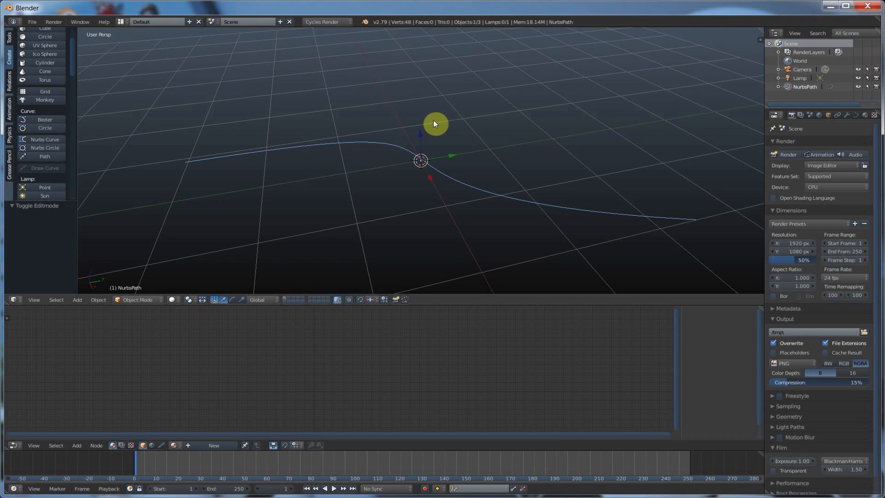
mouse_move(37, 169)
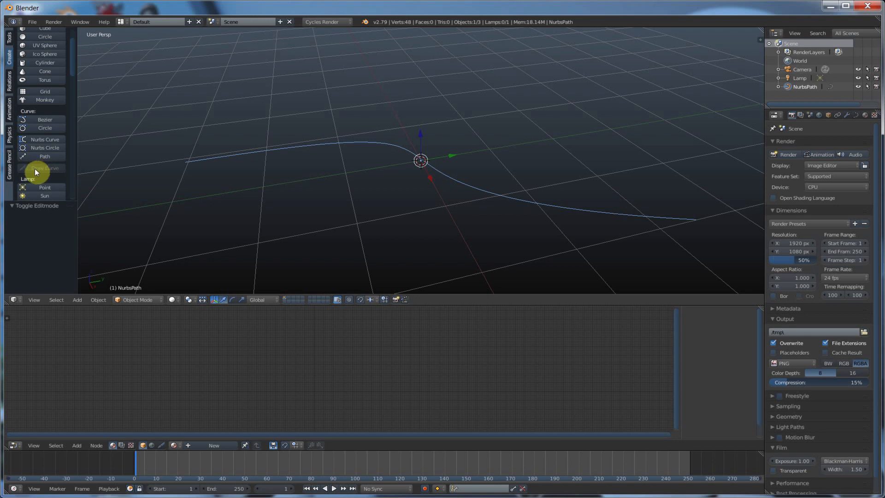
mouse_move(36, 169)
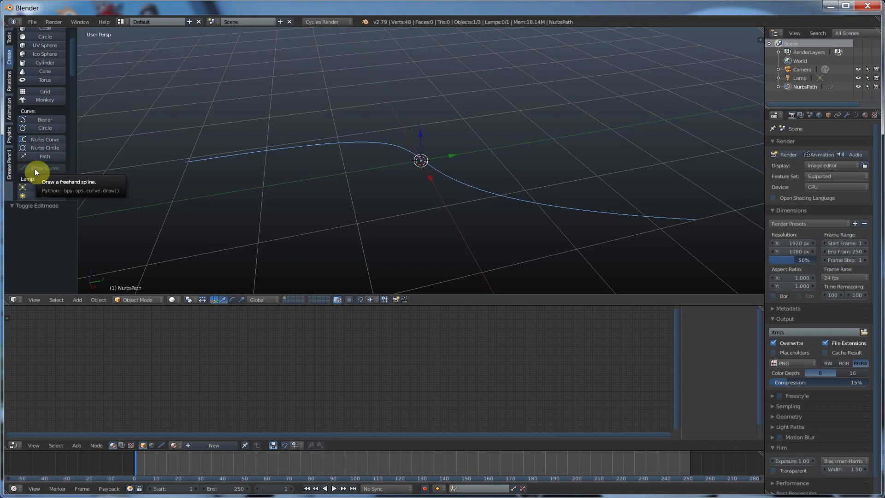
mouse_move(55, 164)
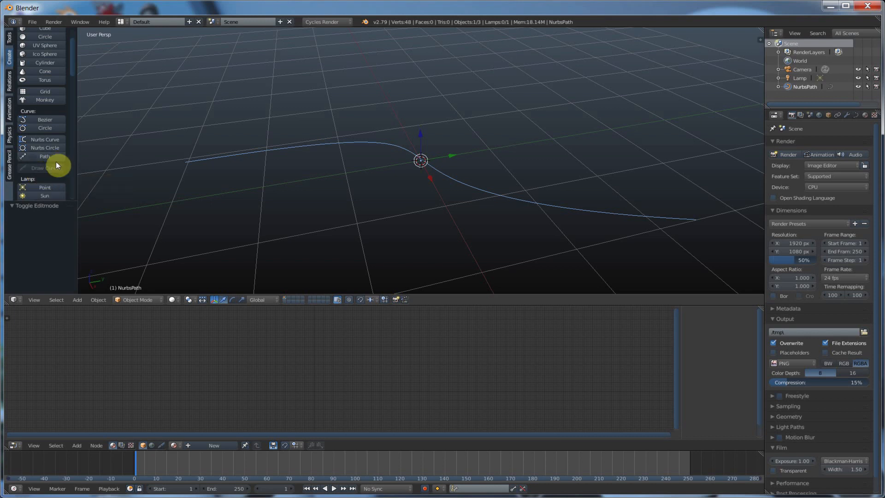
mouse_move(46, 169)
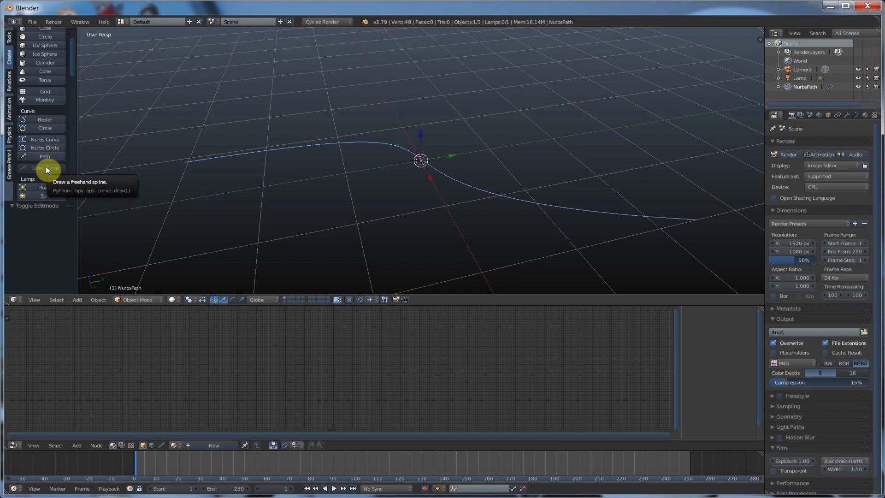
mouse_move(254, 152)
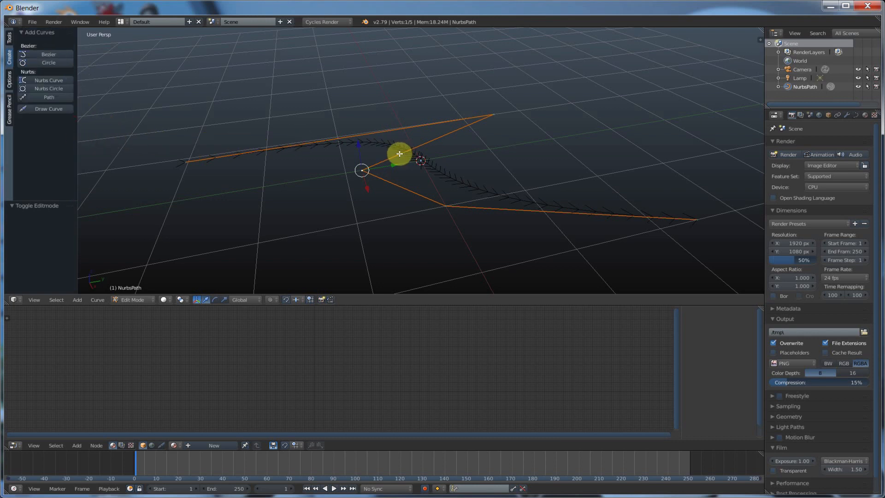
Select all five path control points and delete them as vertices.
key("a")
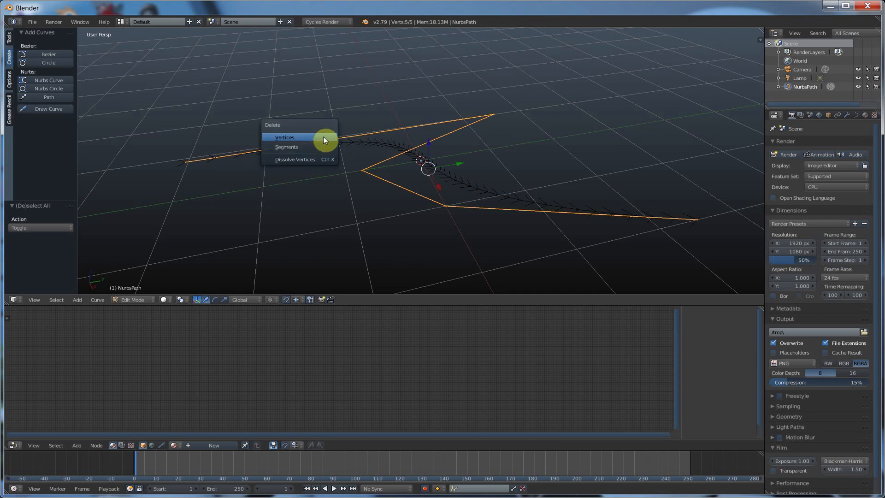
mouse_move(295, 159)
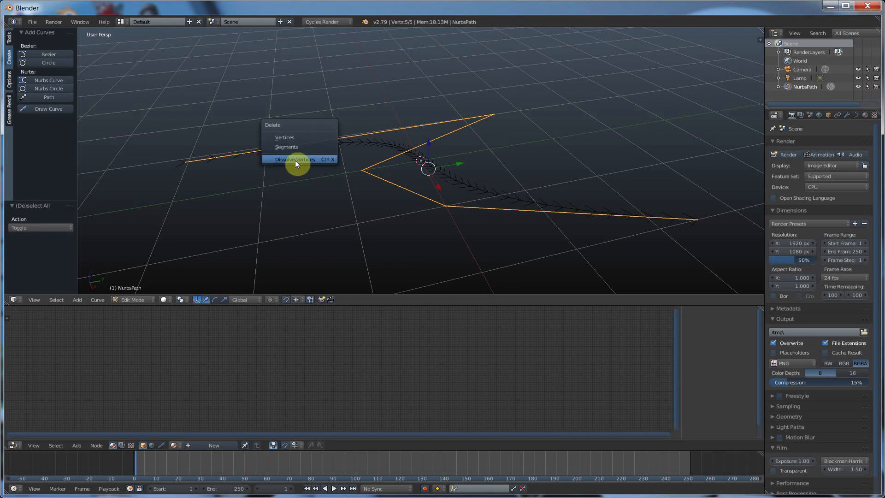
mouse_move(284, 139)
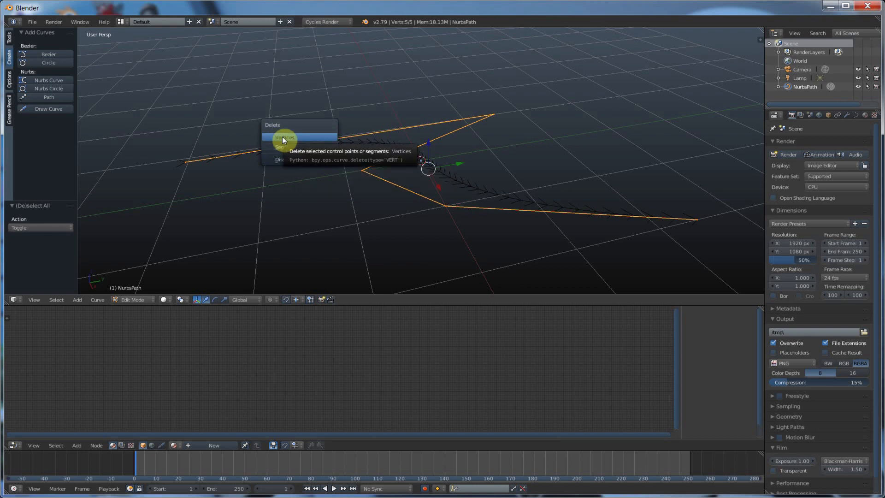
left_click(284, 138)
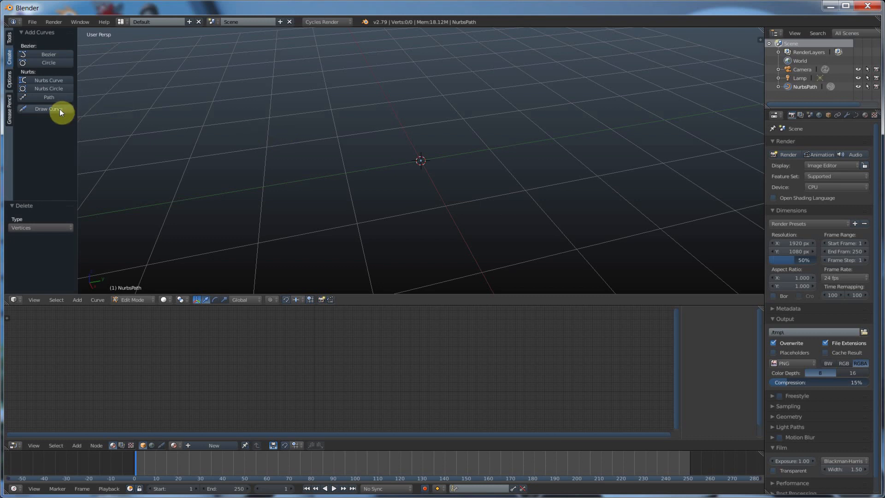
mouse_move(50, 108)
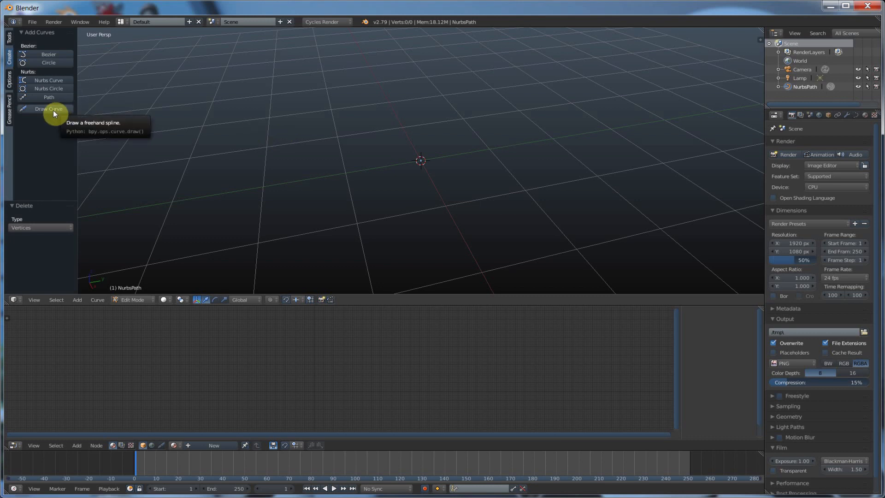
mouse_move(307, 105)
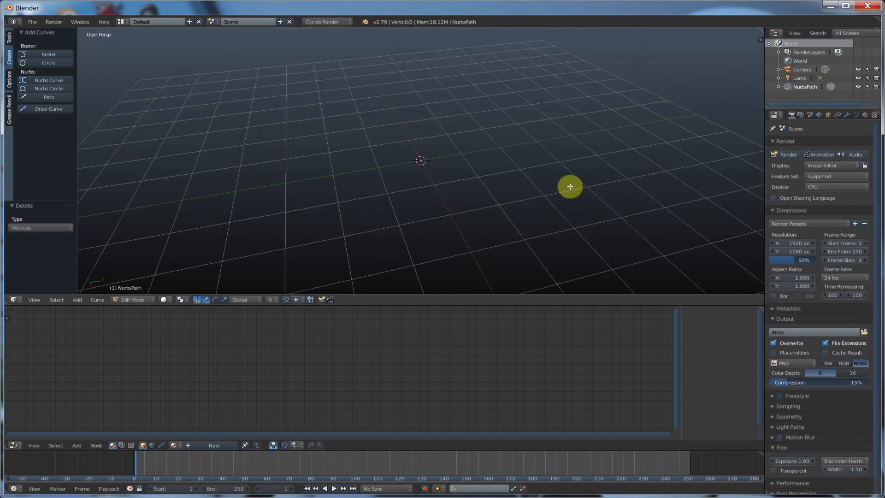
mouse_move(439, 180)
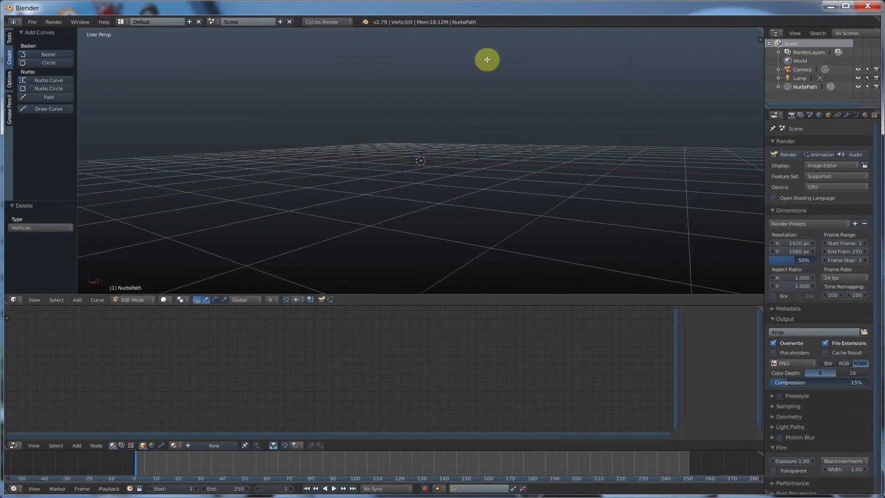
mouse_move(510, 149)
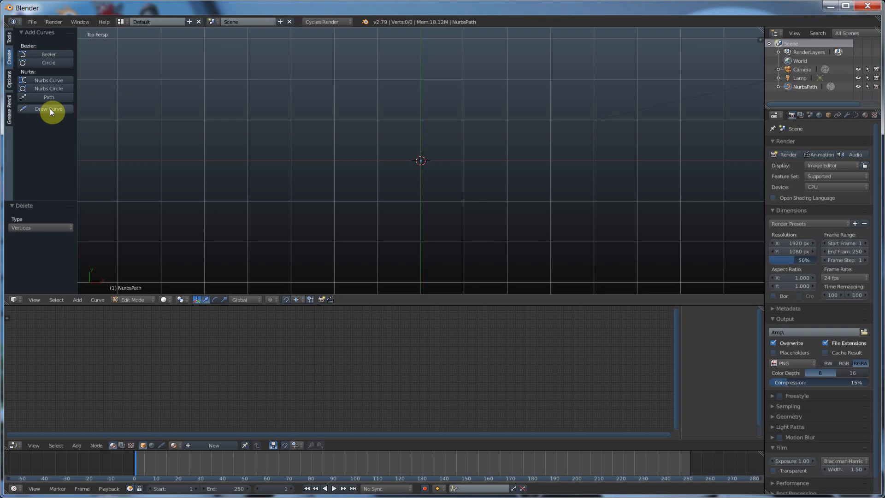
mouse_move(49, 108)
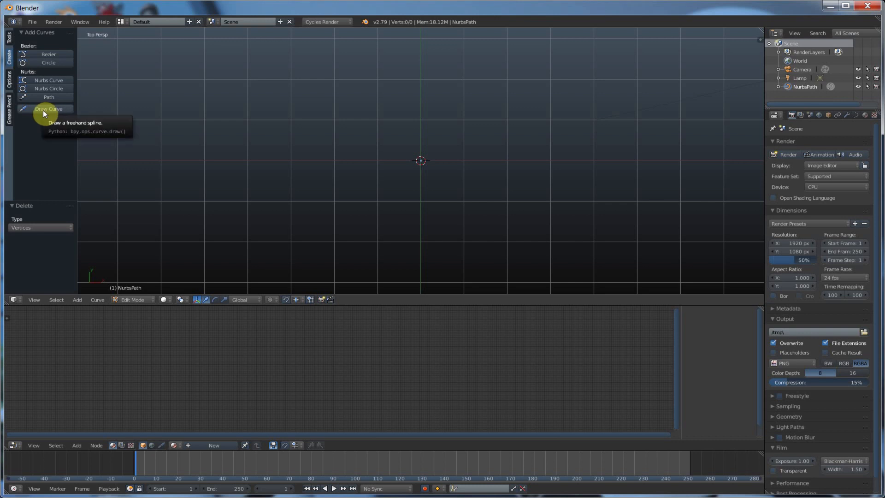
mouse_move(67, 147)
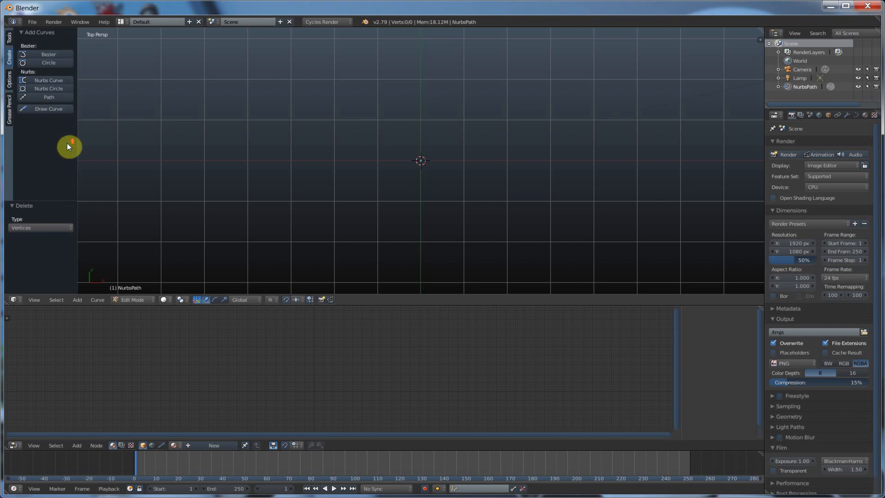
mouse_move(229, 157)
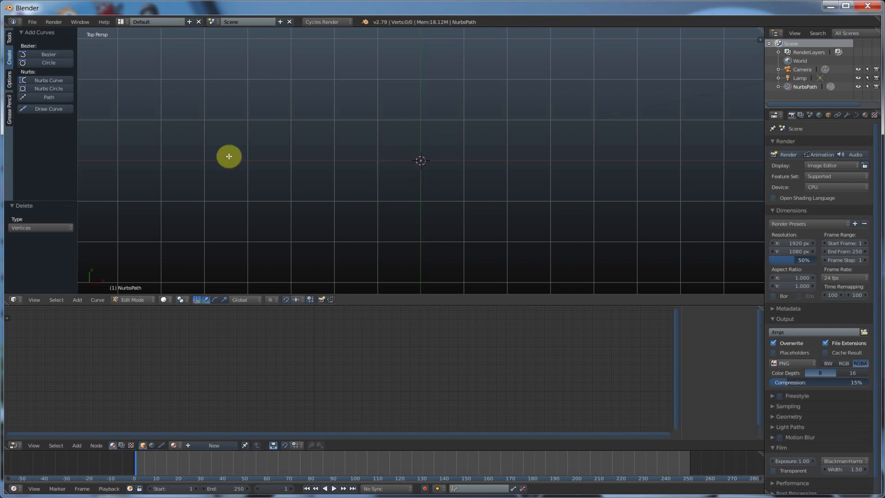
mouse_move(423, 133)
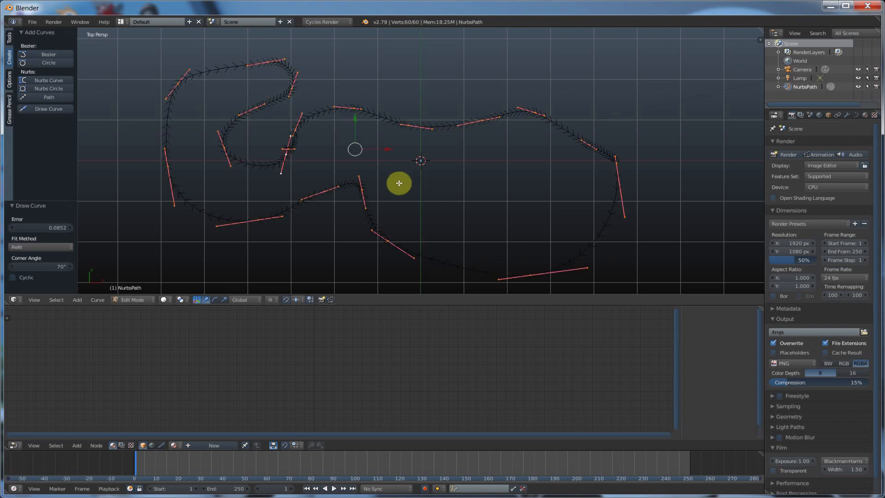
mouse_move(471, 136)
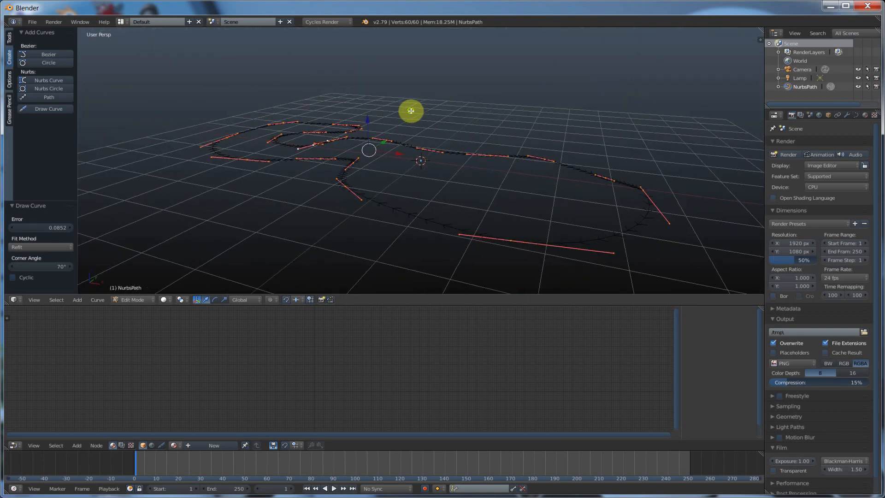
Leave edit mode on the freehand looping curve drawn into the path.
key("Tab")
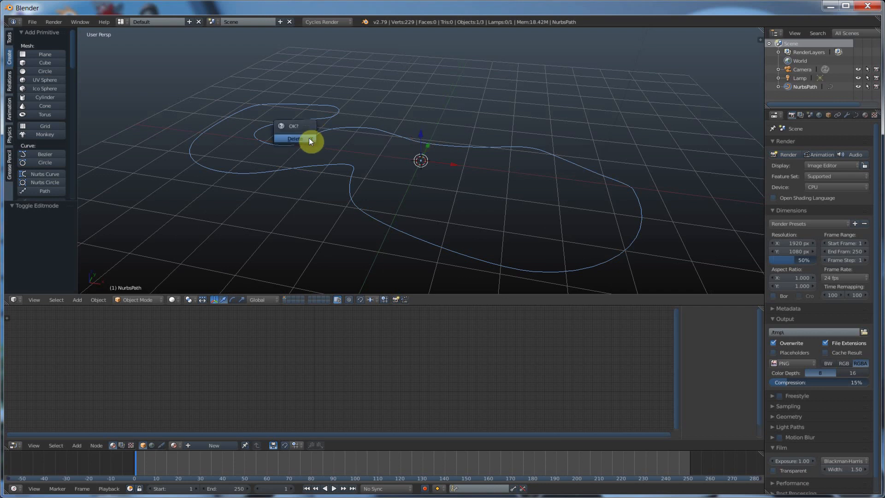
Confirm deleting the NurbsPath object, then select the camera.
left_click(294, 138)
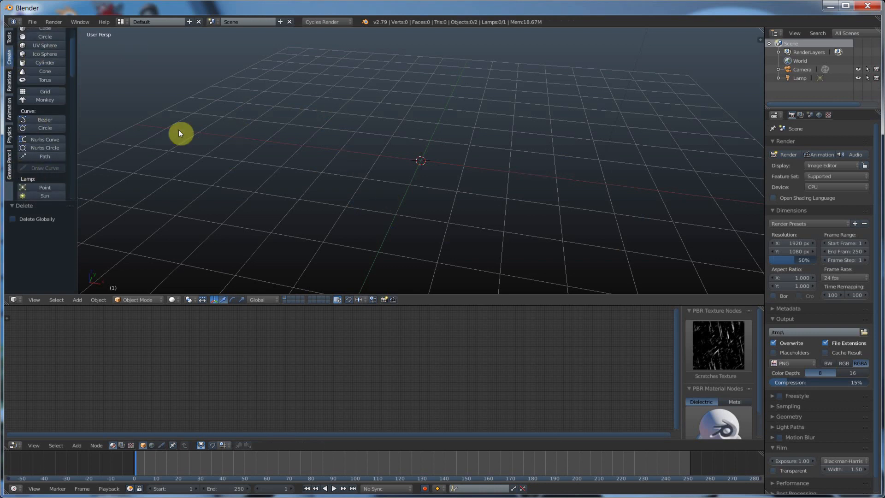
left_click(32, 21)
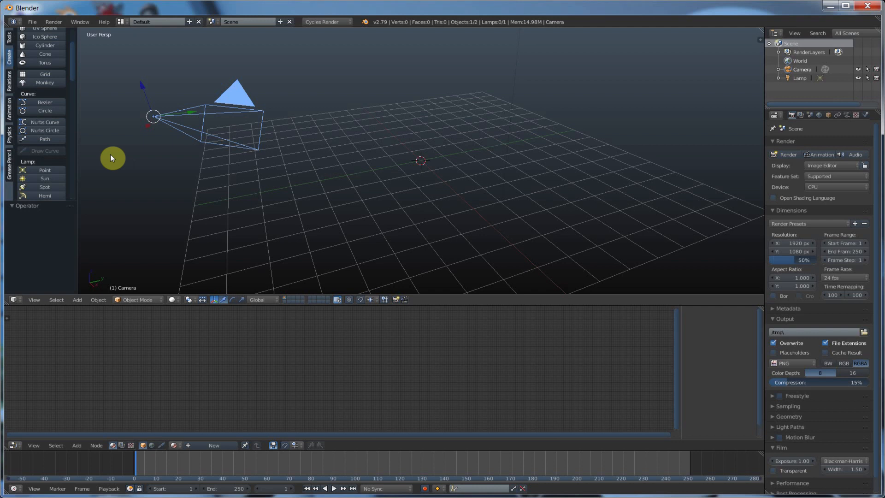
mouse_move(43, 154)
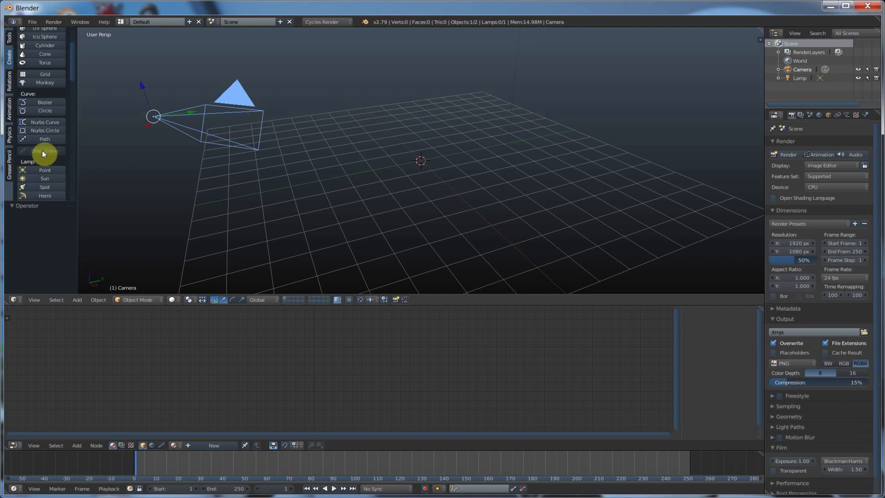
mouse_move(44, 153)
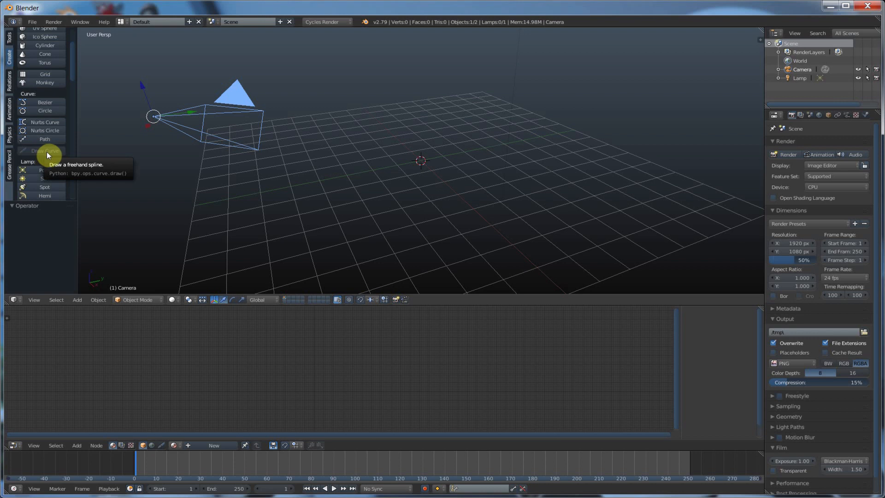
mouse_move(48, 111)
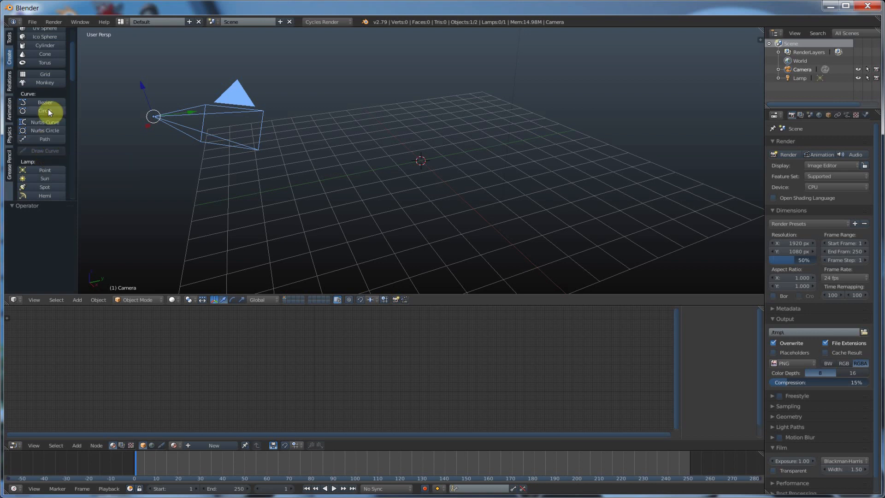
mouse_move(45, 102)
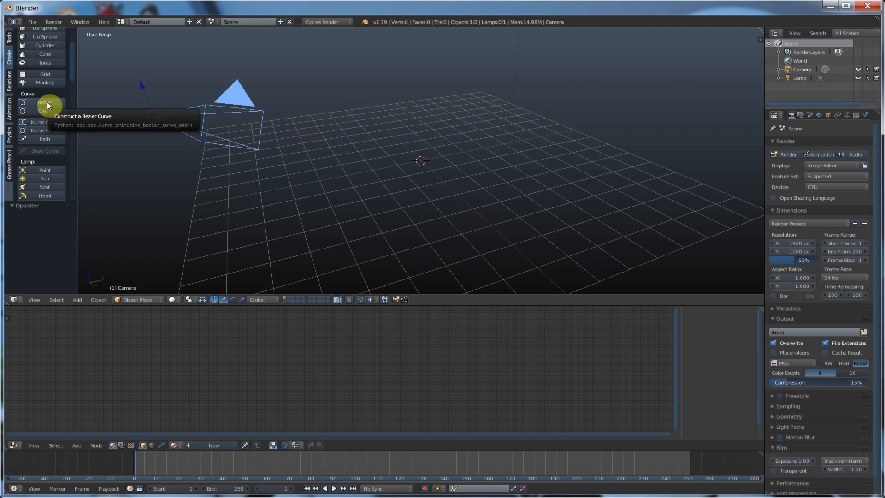
Add a Bezier curve and delete all its control points with X > Vertices.
left_click(45, 103)
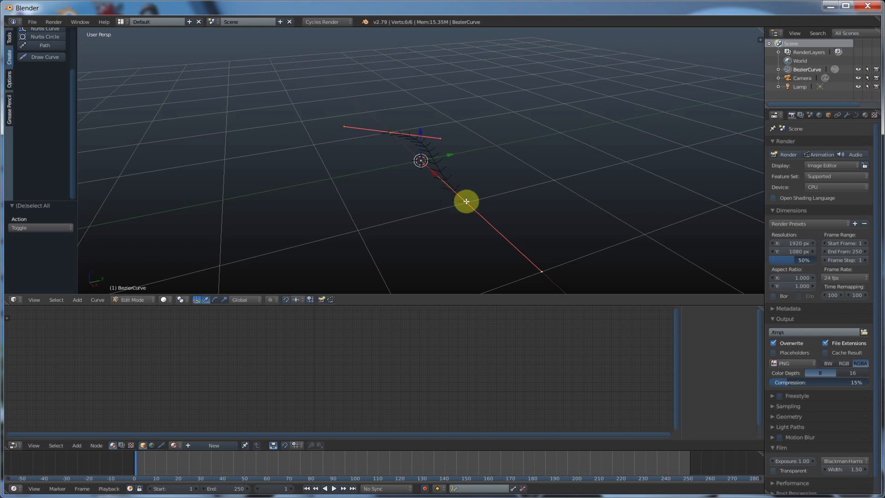
key("x")
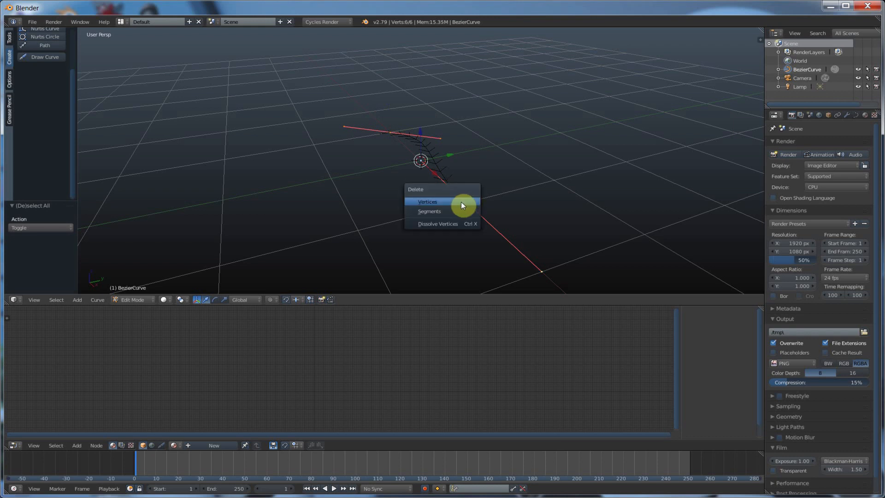
left_click(428, 201)
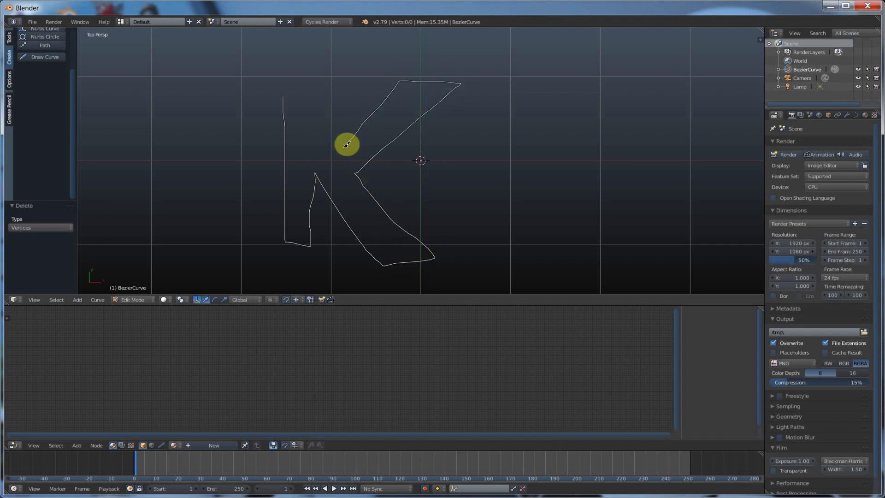
Sketch the letter K freehand into the empty curve and return to Object Mode.
left_click_drag(346, 143, 286, 88)
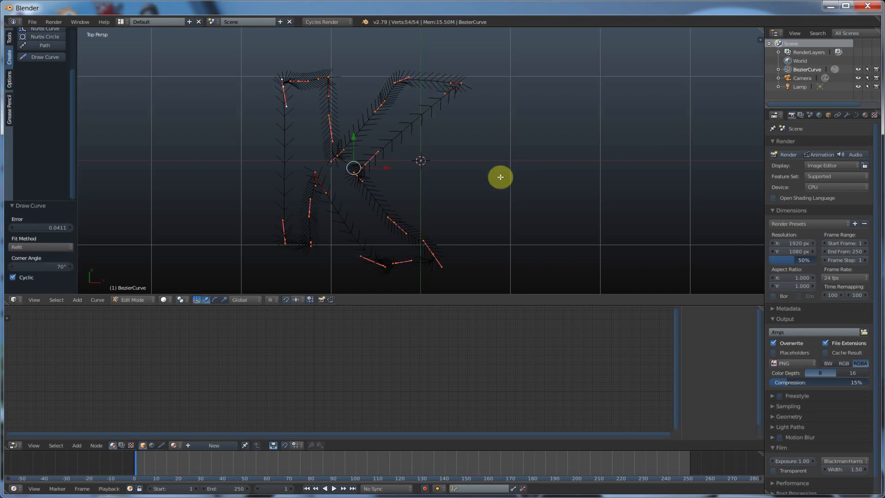
key("Tab")
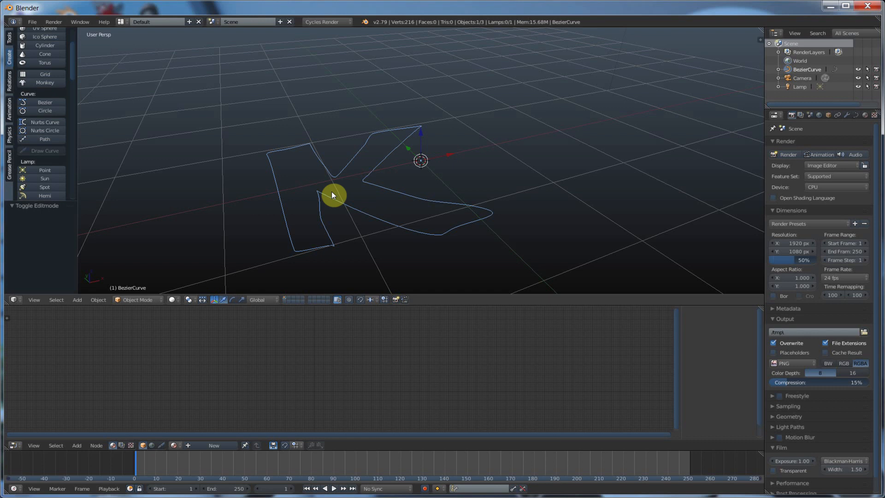
mouse_move(336, 203)
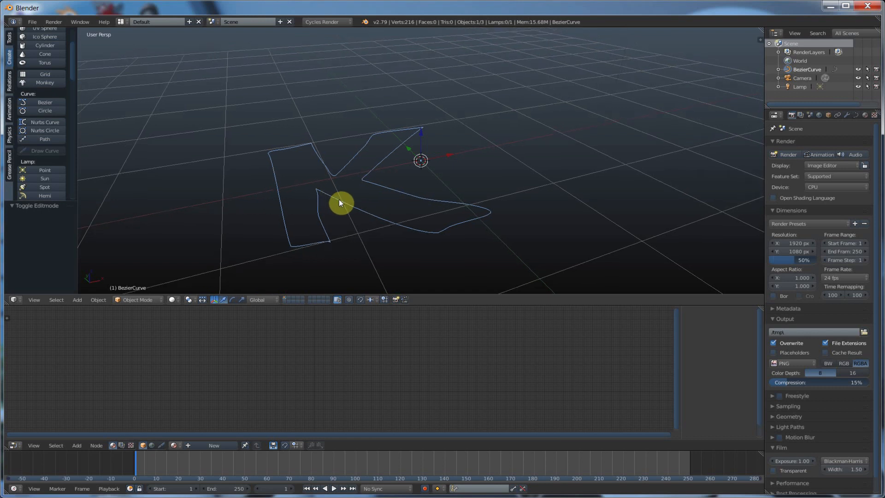
mouse_move(489, 189)
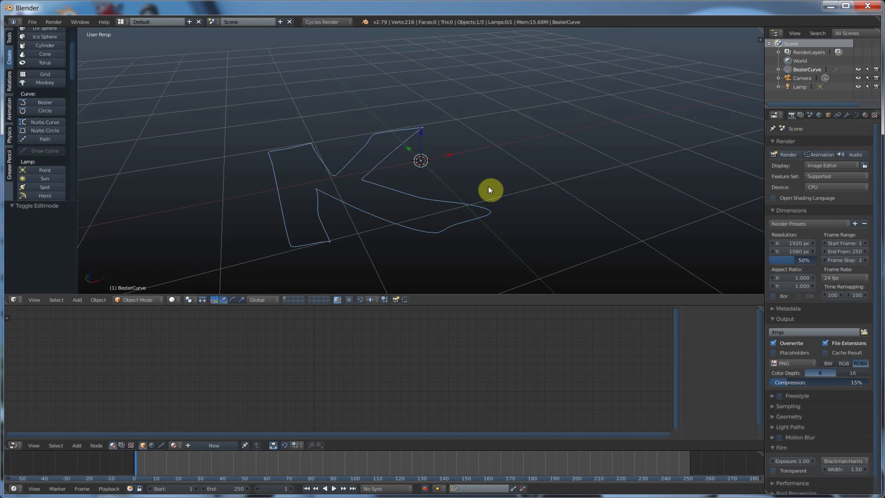
mouse_move(446, 225)
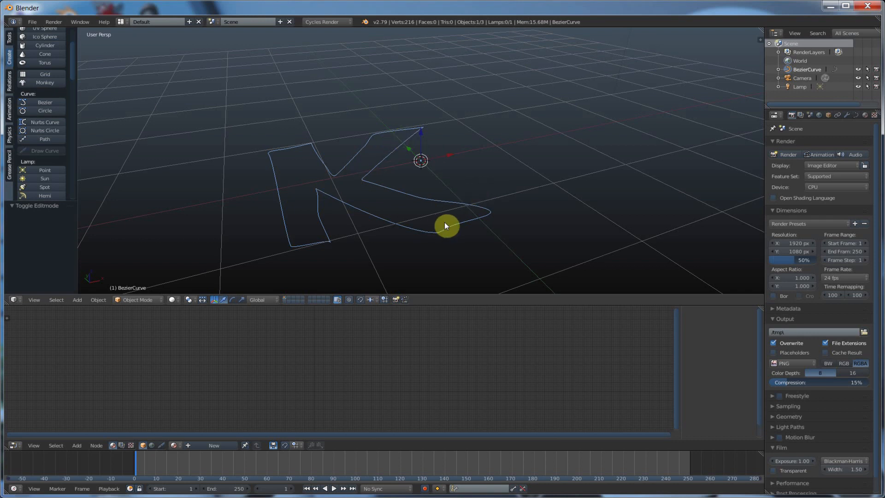
mouse_move(349, 160)
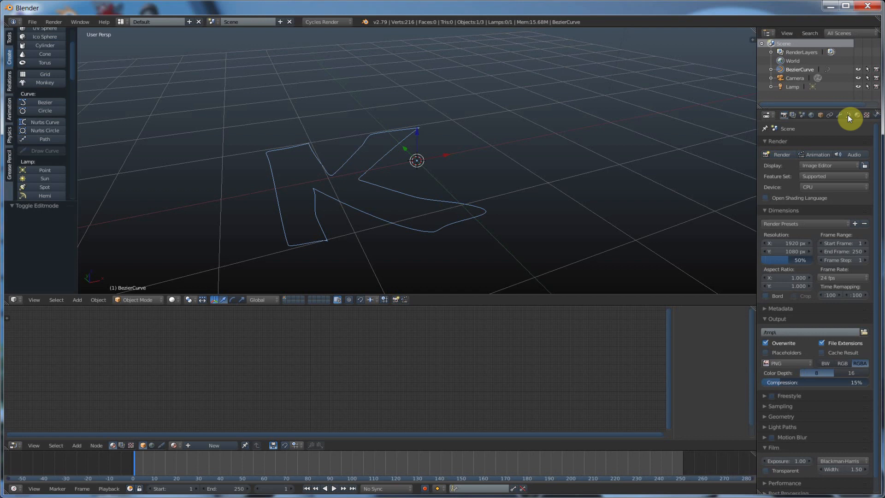
Set the K curve's Shape to 2D in the Object Data properties.
left_click(852, 116)
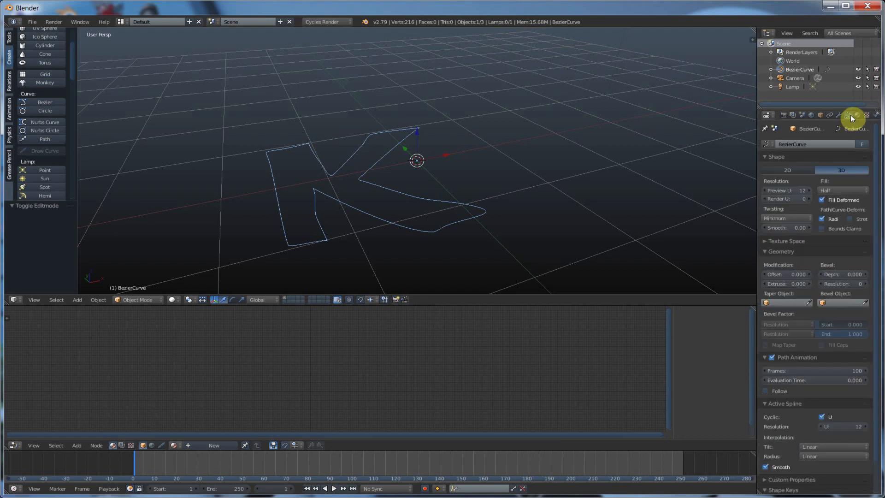
mouse_move(855, 115)
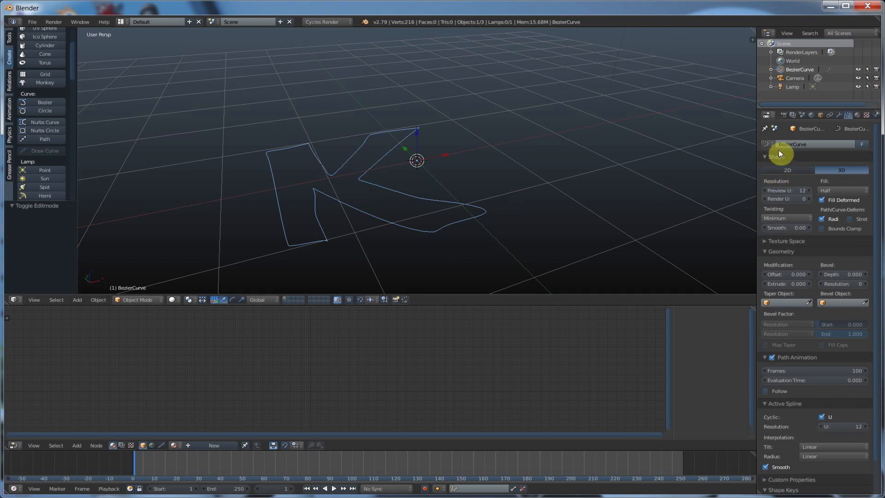
mouse_move(841, 170)
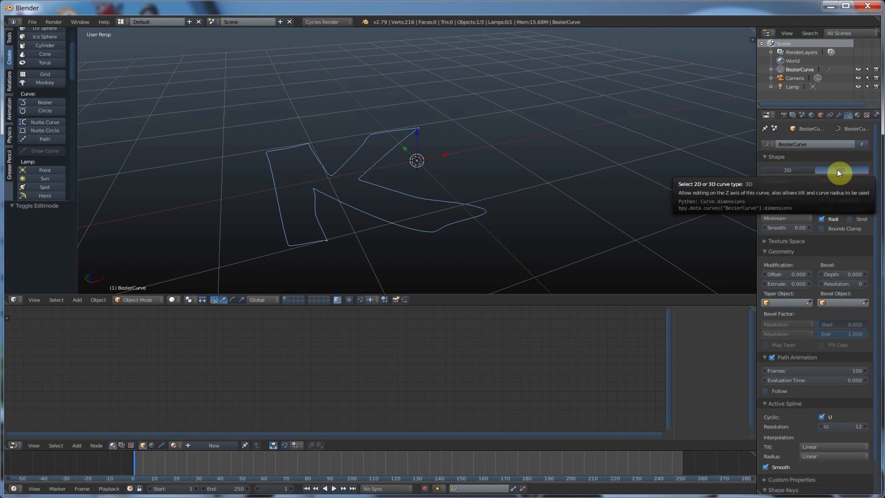
left_click(841, 169)
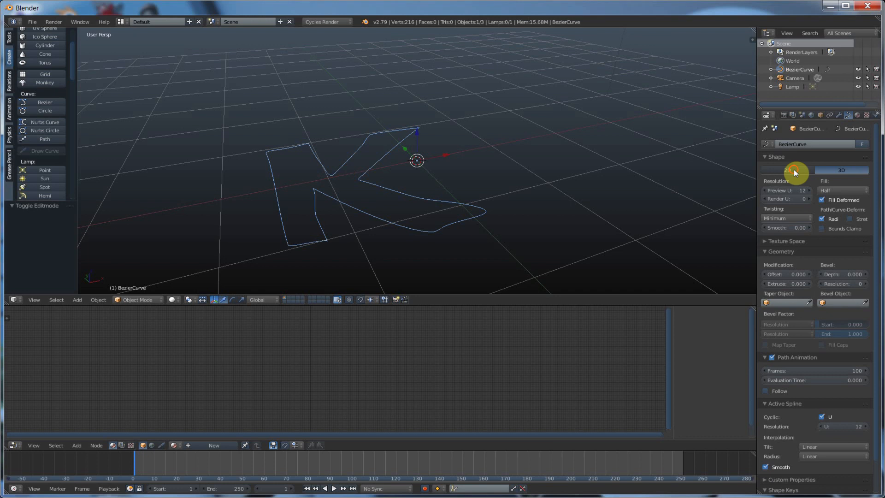
left_click(788, 170)
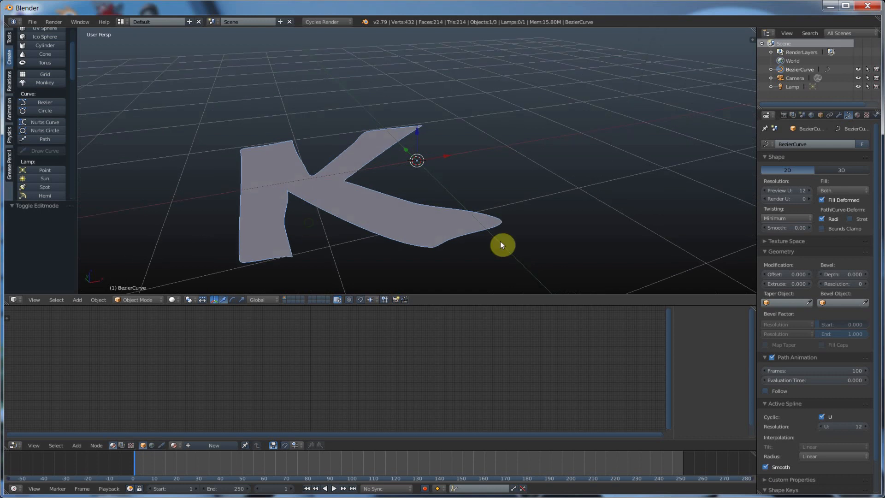
mouse_move(286, 176)
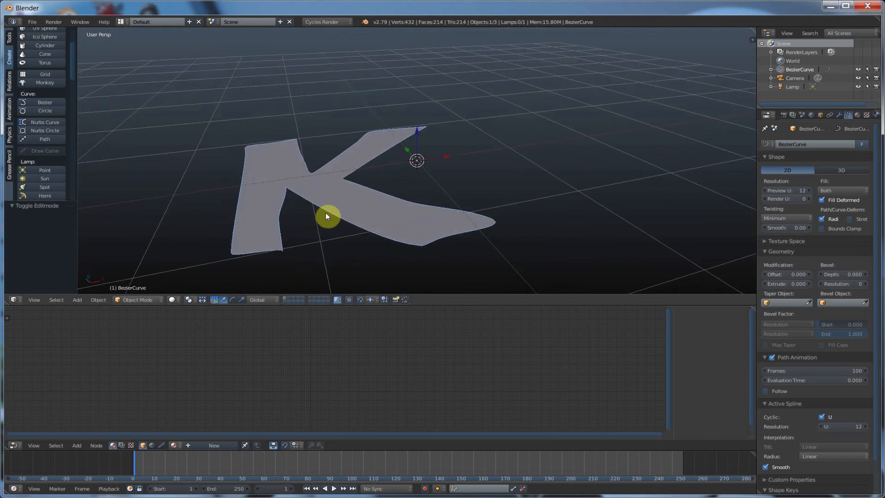
mouse_move(580, 228)
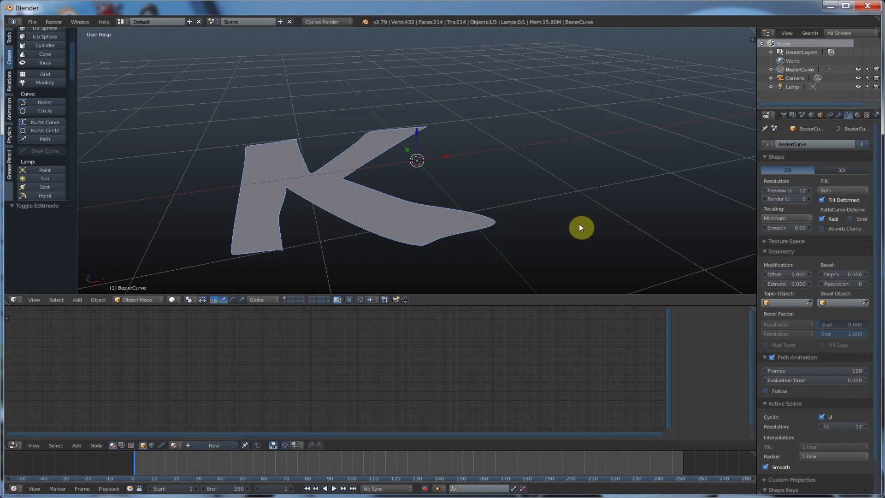
mouse_move(808, 269)
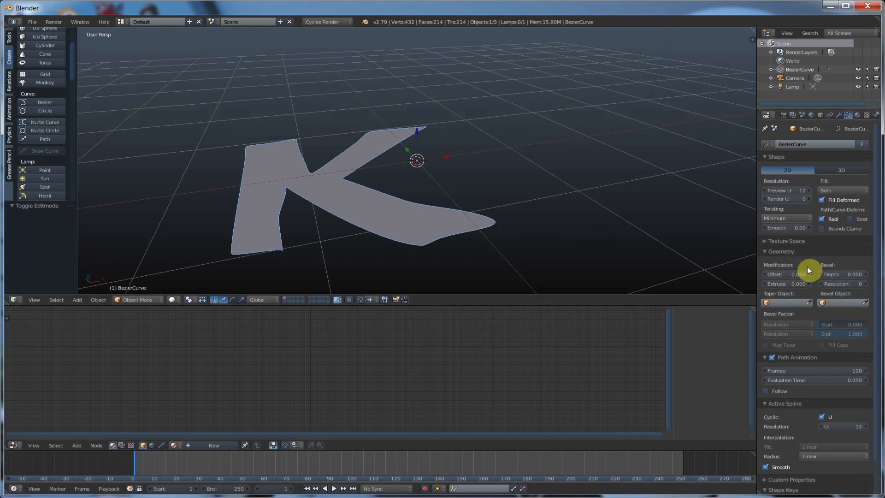
mouse_move(793, 284)
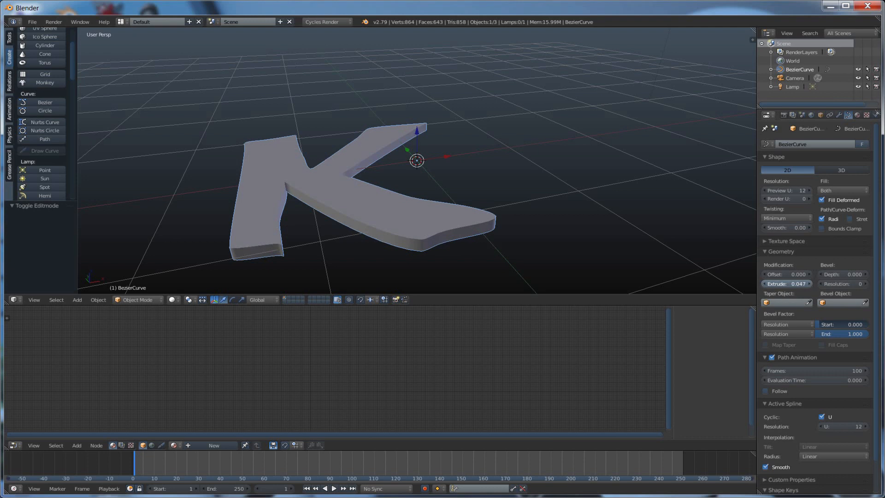
Set Extrude 0.047, Bevel Depth 0.007 and Bevel Resolution 6 in Geometry.
left_click(842, 274)
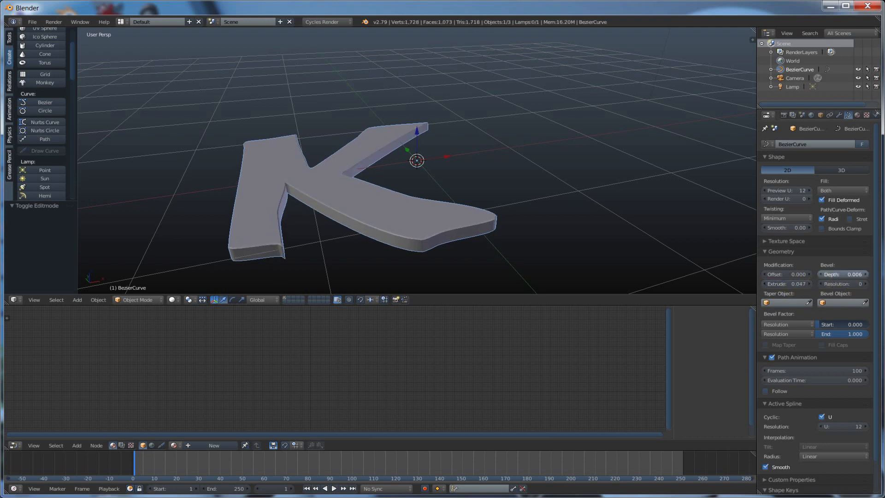
left_click(854, 275)
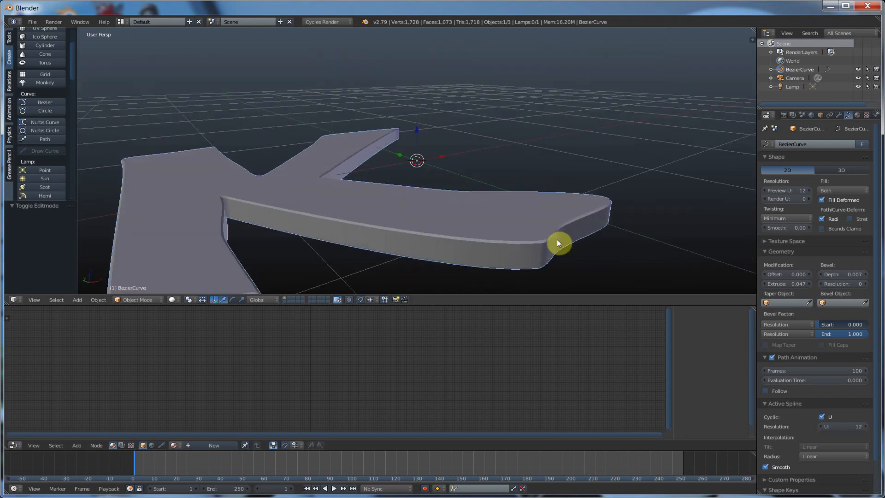
mouse_move(543, 243)
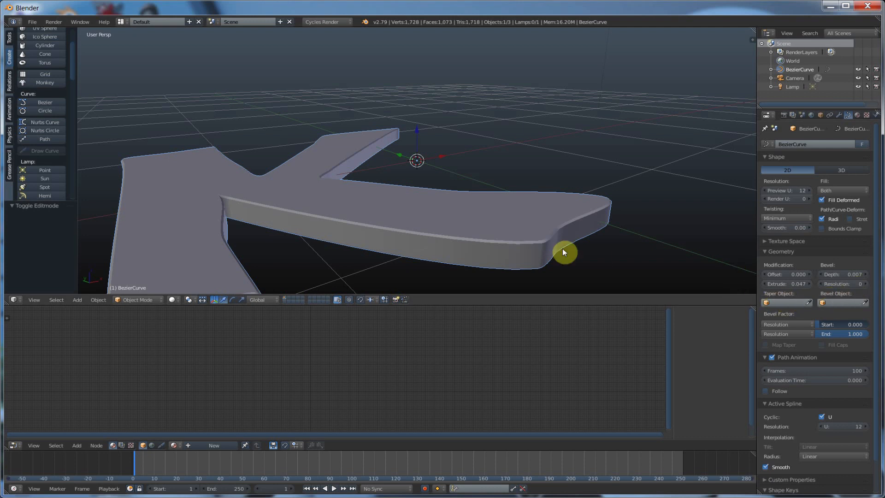
mouse_move(506, 249)
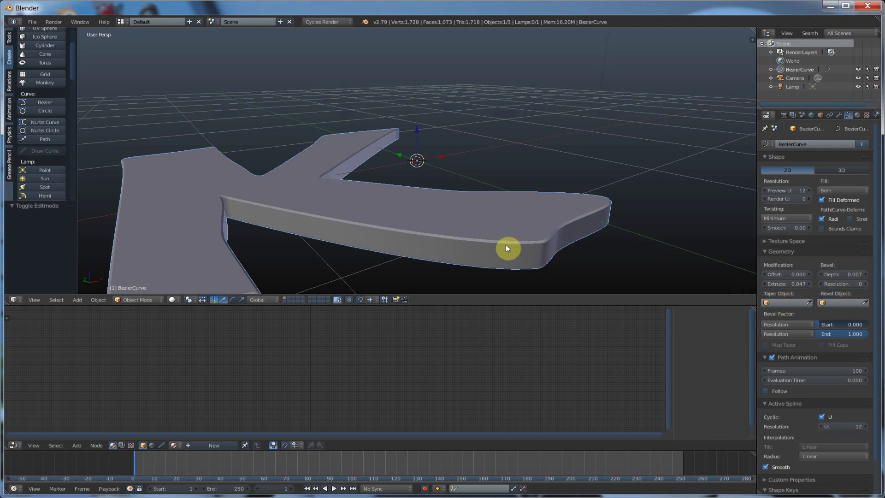
mouse_move(488, 247)
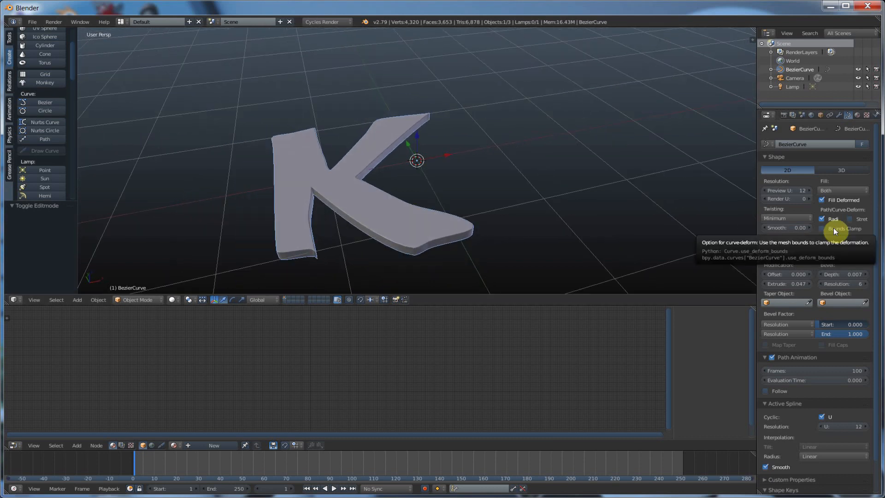
mouse_move(510, 179)
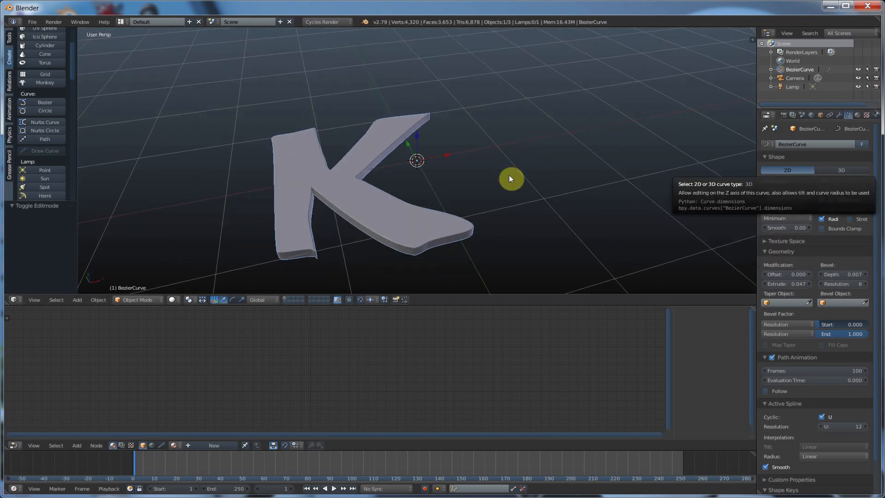
Switch the curve Shape to 3D and set Fill to Full.
left_click(786, 170)
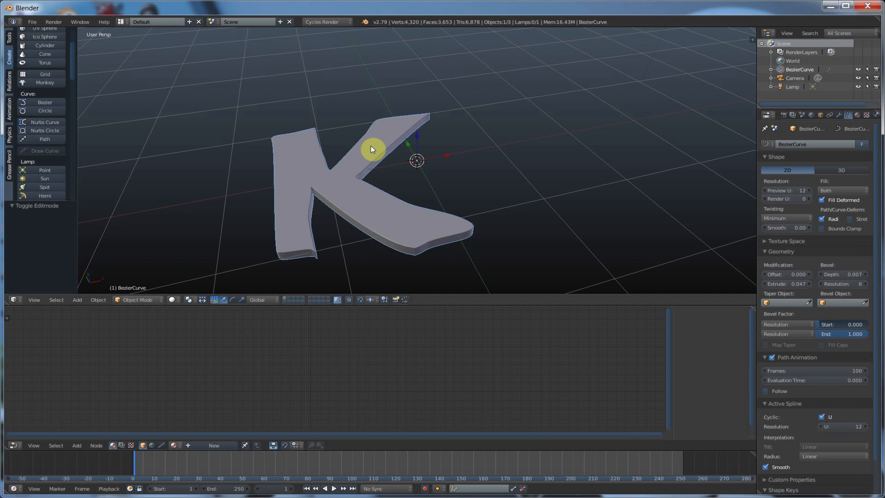
left_click(840, 170)
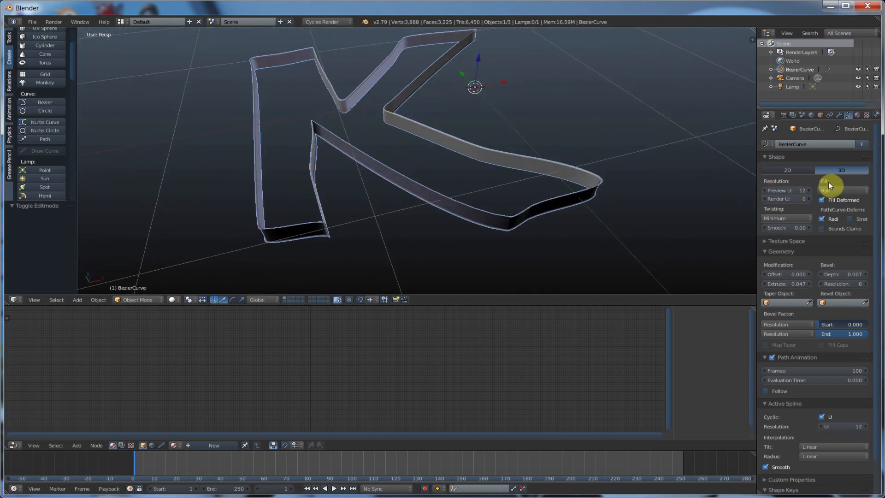
left_click(840, 180)
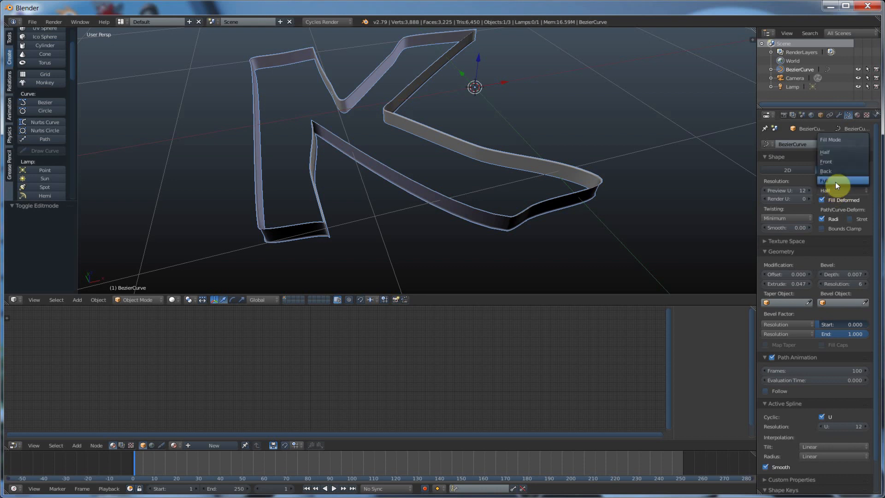
left_click(839, 181)
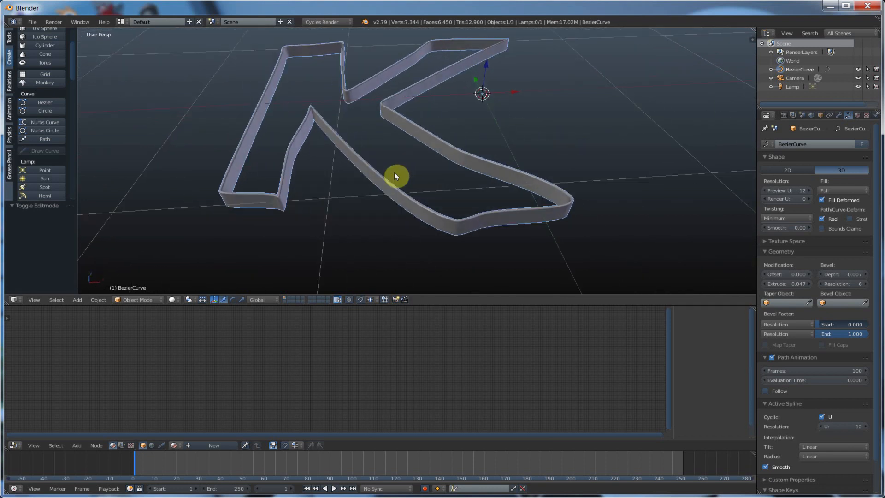
Preview the K outline in Rendered and Wireframe shading, then return to Solid.
left_click(173, 300)
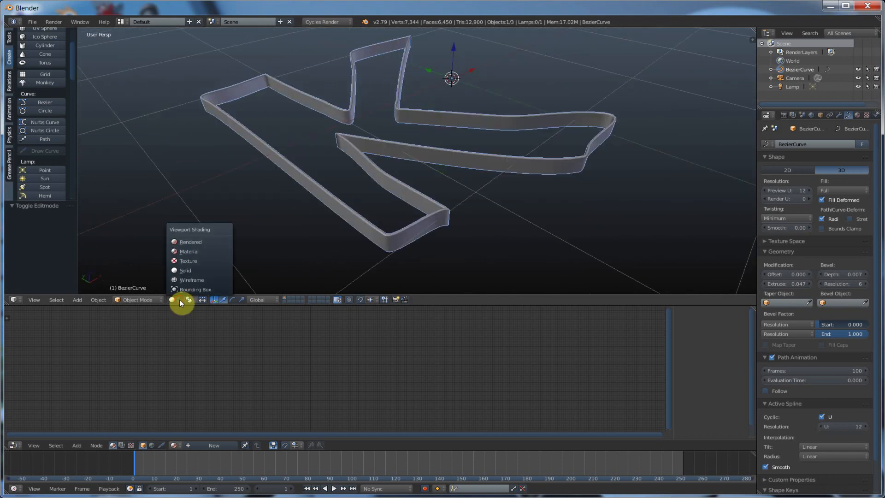
left_click(191, 242)
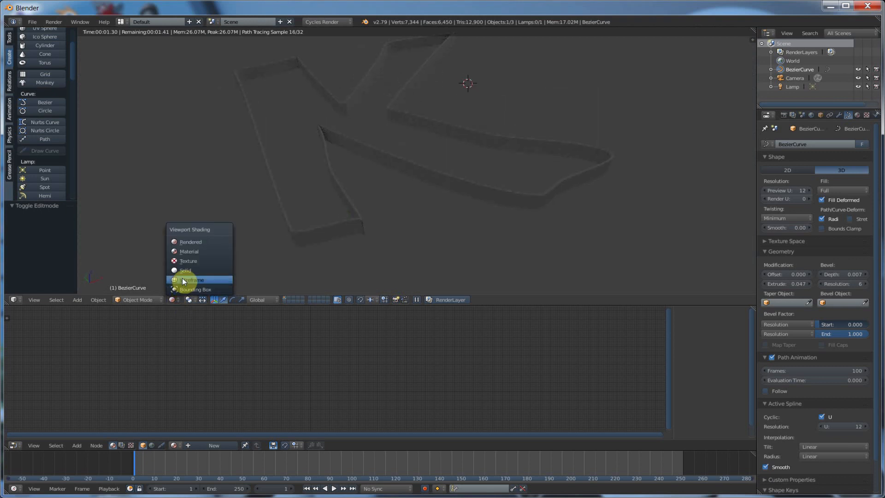
left_click(193, 280)
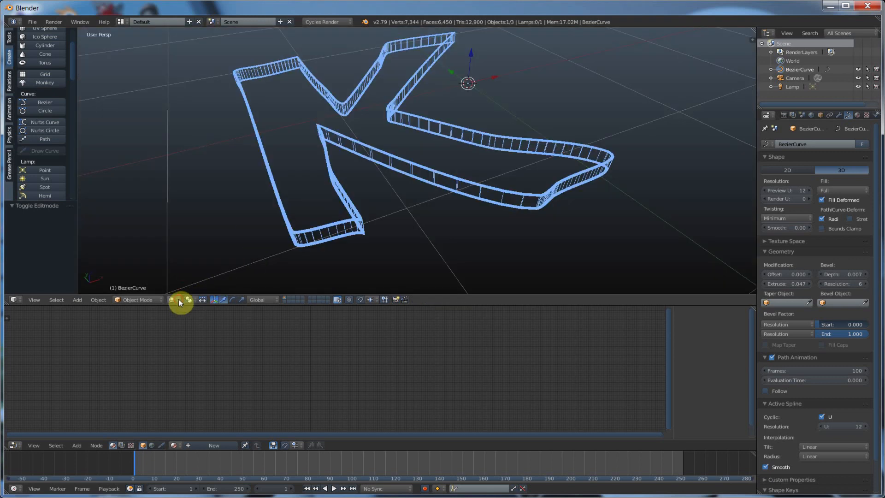
left_click(174, 300)
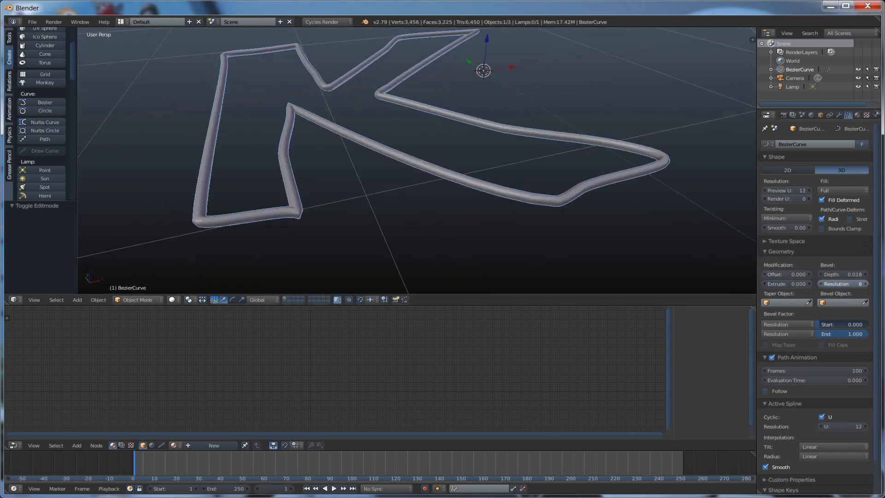
Drop the tube's Bevel Resolution to 2, then raise it back to 4.
left_click(855, 283)
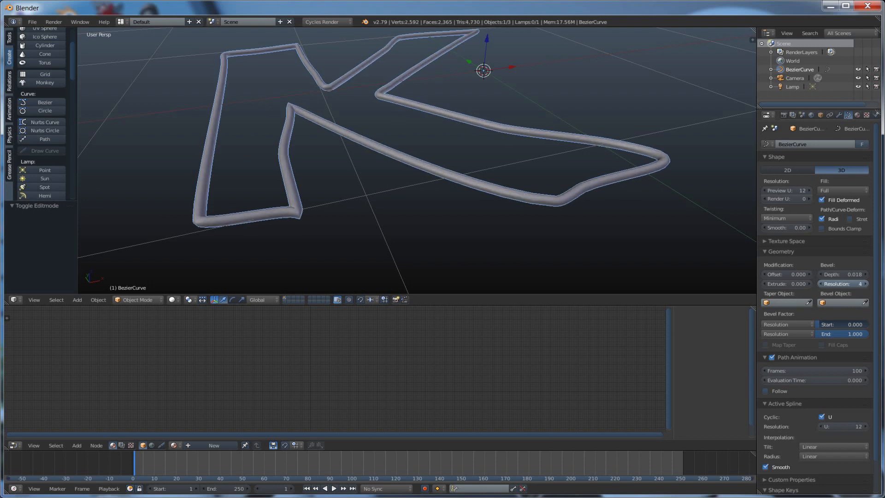
left_click(824, 284)
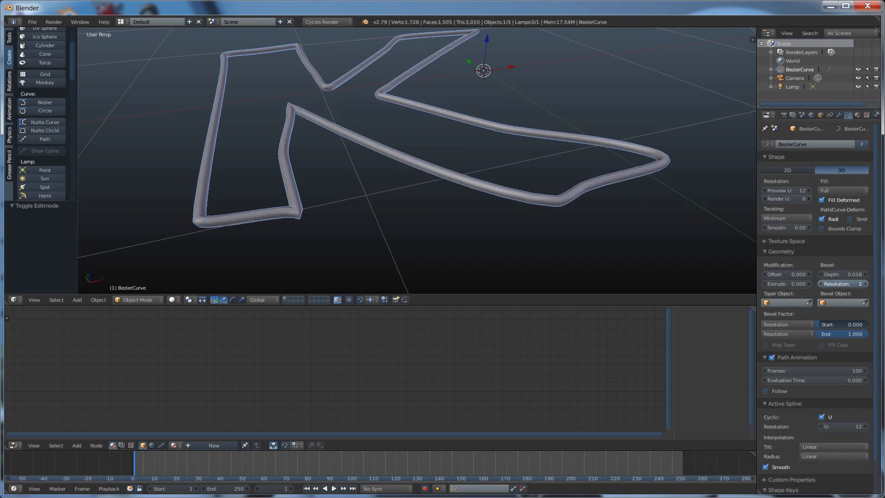
left_click(855, 283)
type("4")
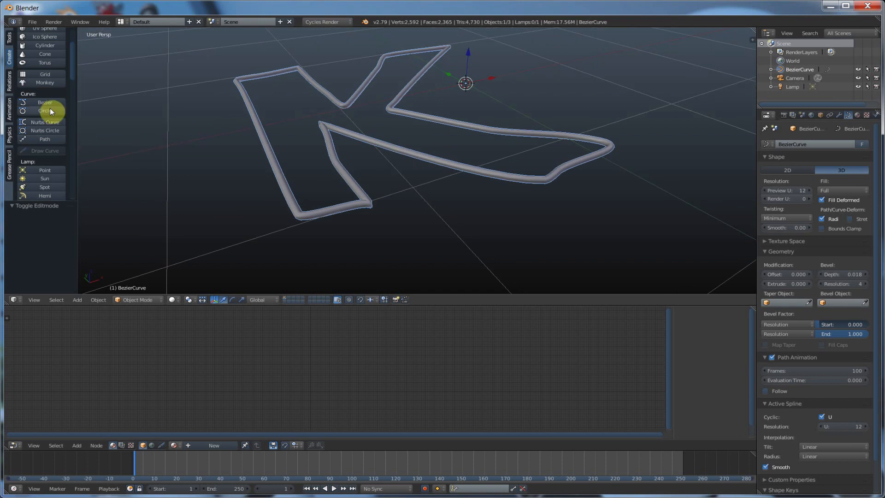
mouse_move(52, 177)
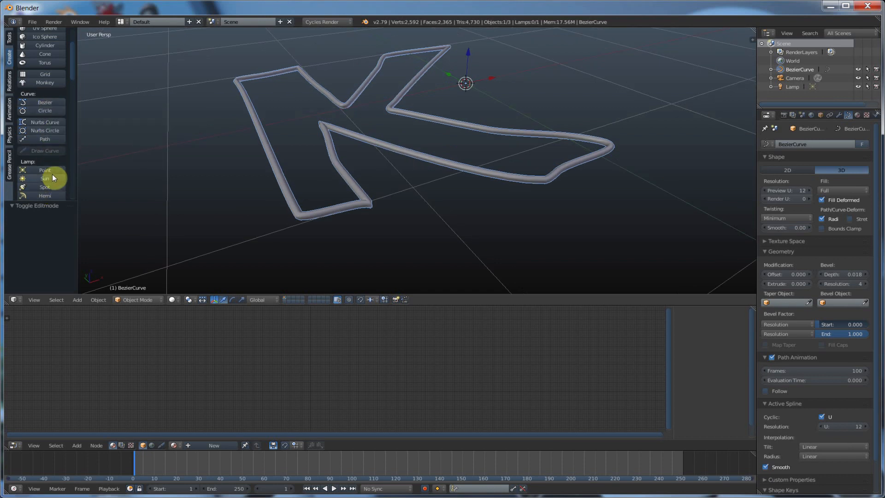
mouse_move(424, 136)
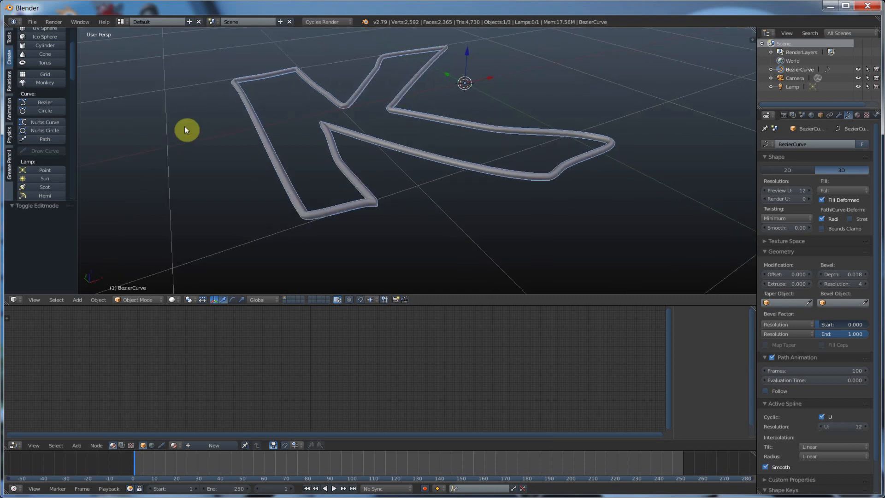
mouse_move(45, 102)
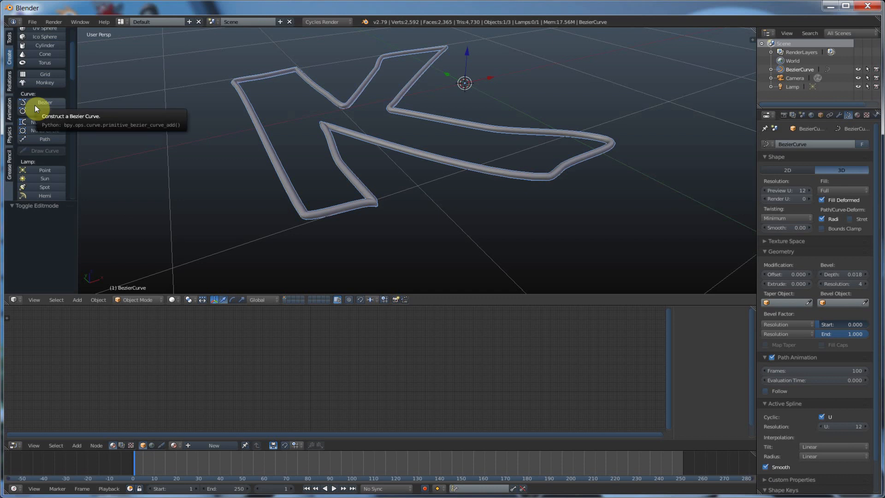
mouse_move(209, 159)
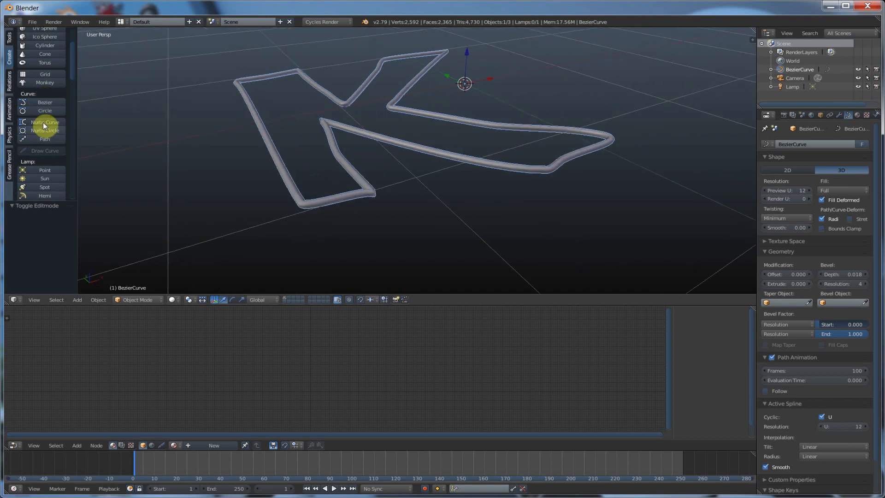
mouse_move(50, 110)
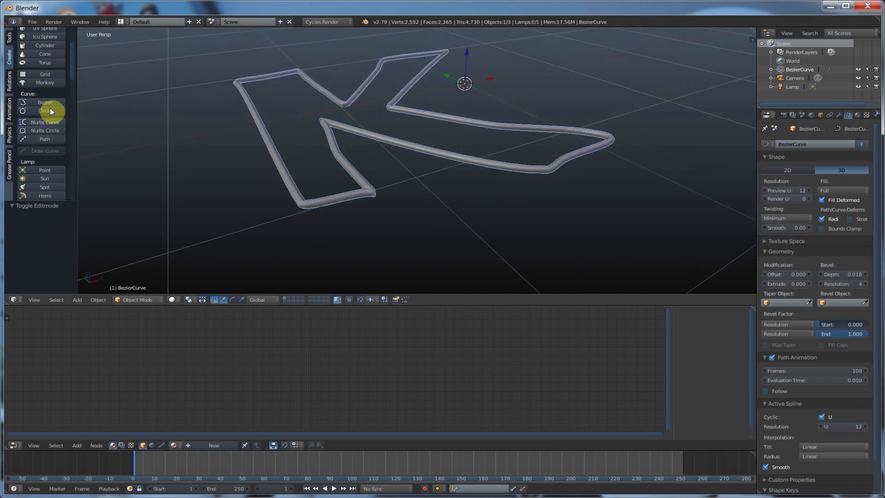
mouse_move(73, 63)
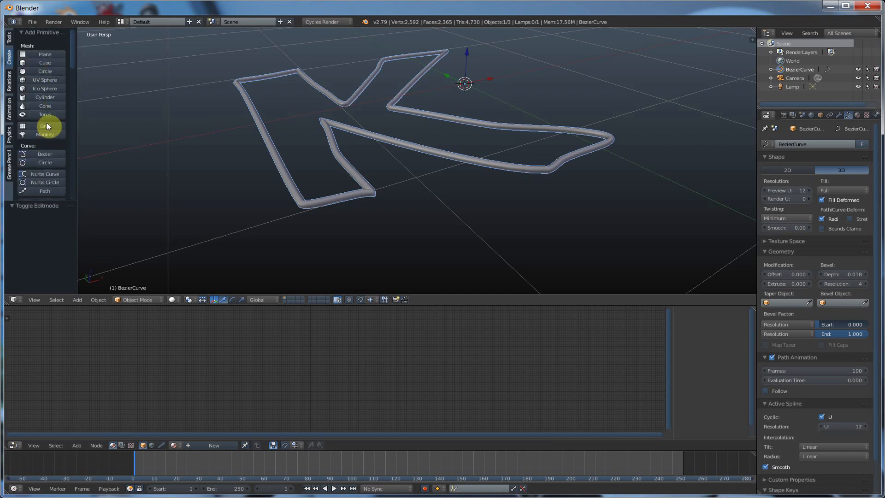
mouse_move(80, 73)
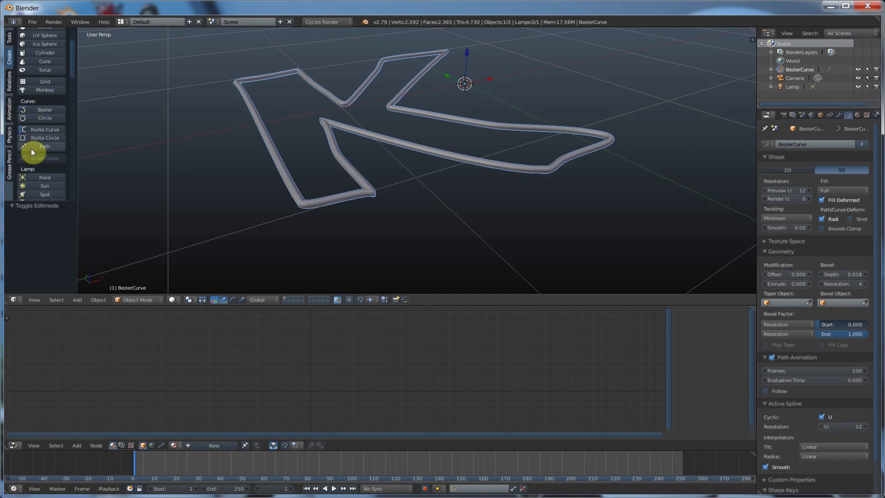
mouse_move(40, 148)
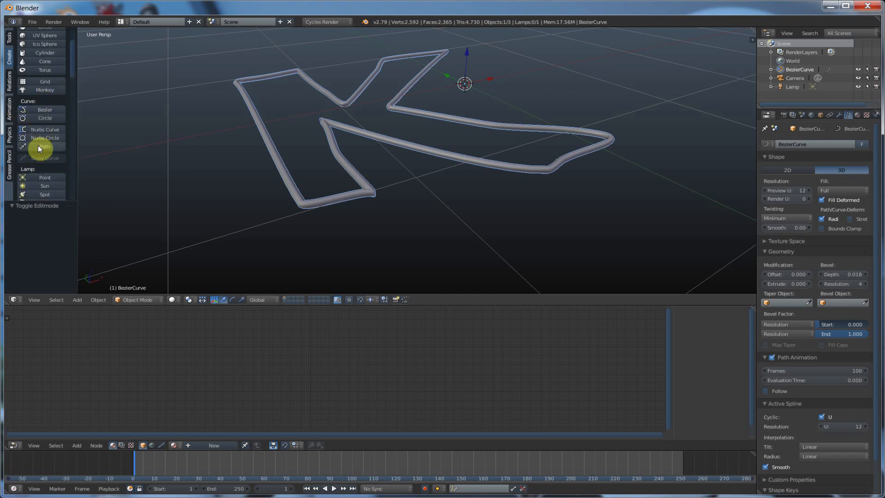
mouse_move(44, 146)
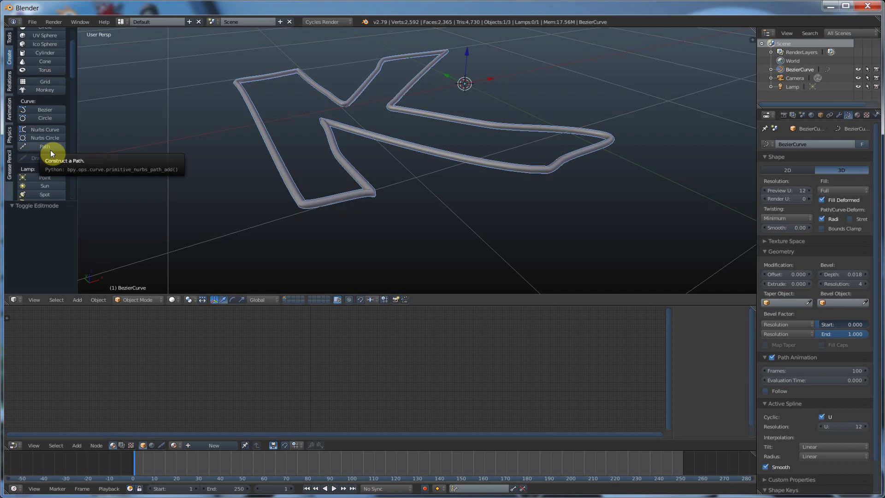
mouse_move(150, 243)
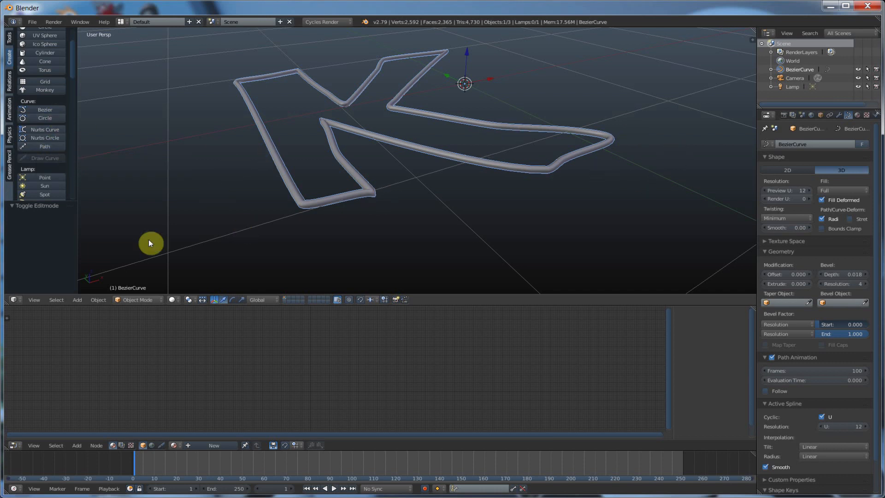
mouse_move(570, 65)
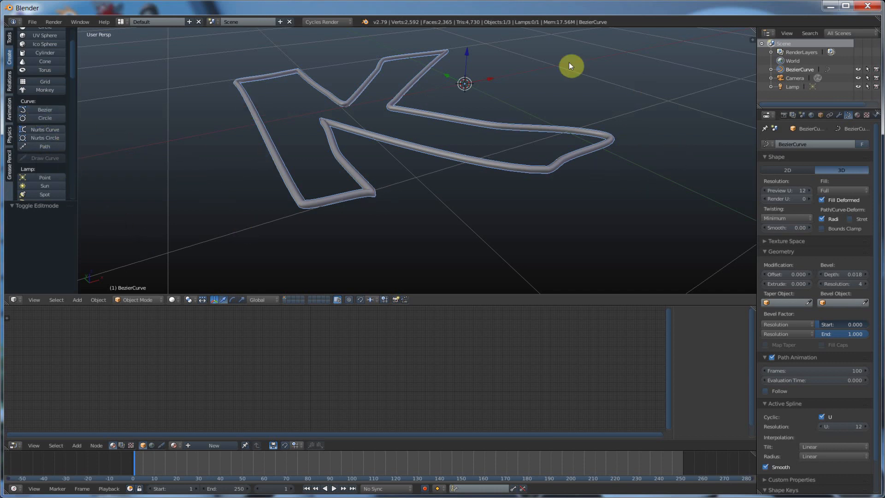
mouse_move(357, 116)
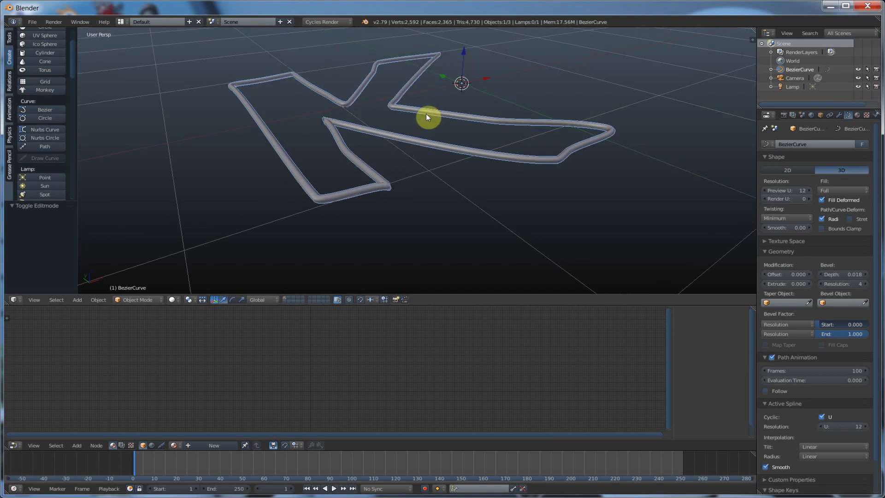
mouse_move(504, 156)
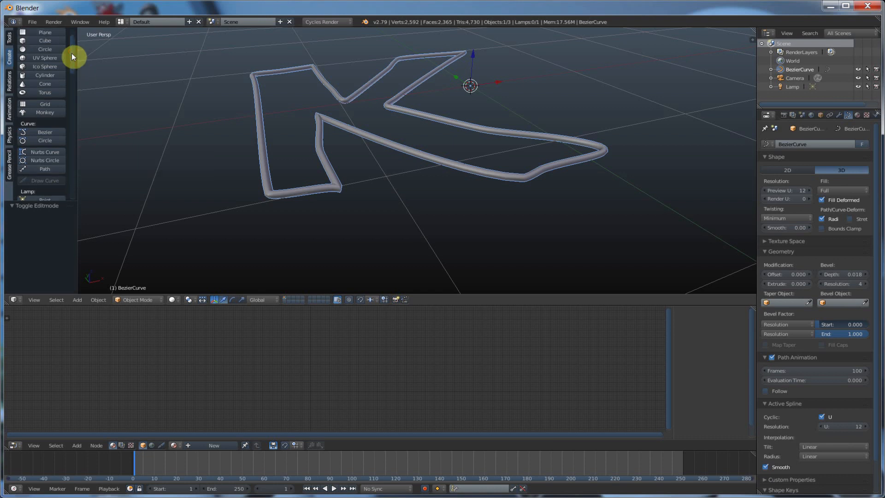
left_click(32, 21)
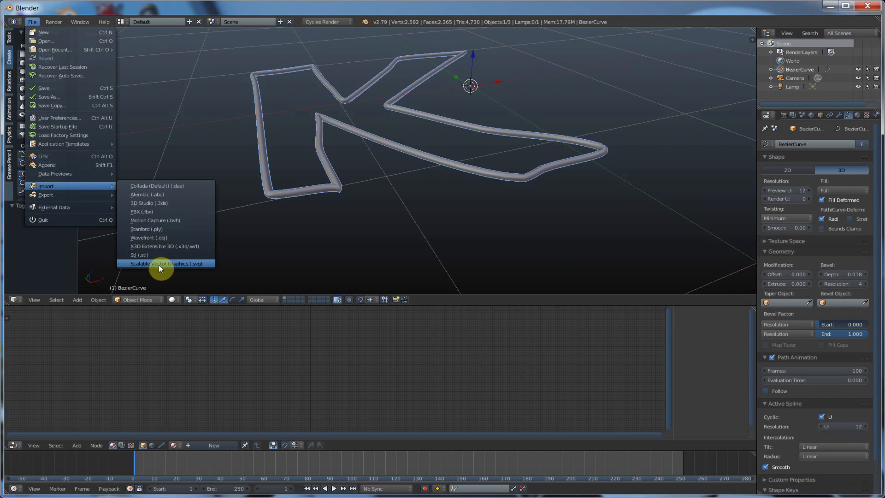
mouse_move(164, 263)
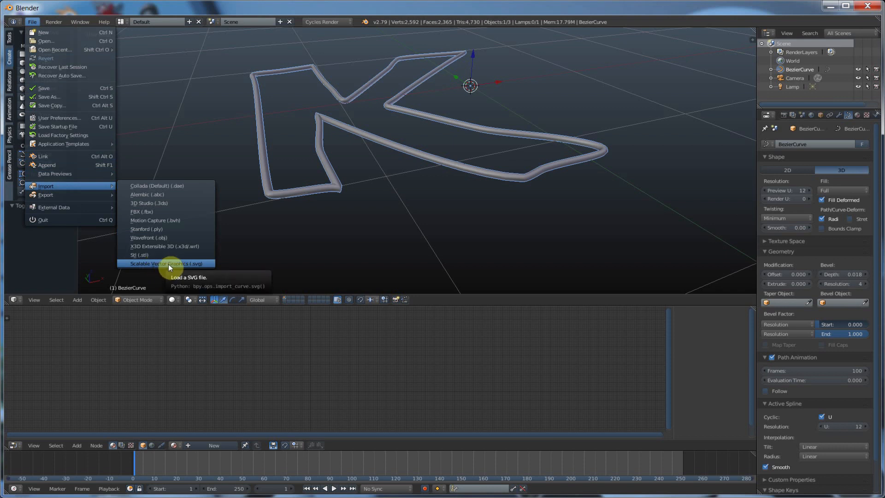
mouse_move(169, 263)
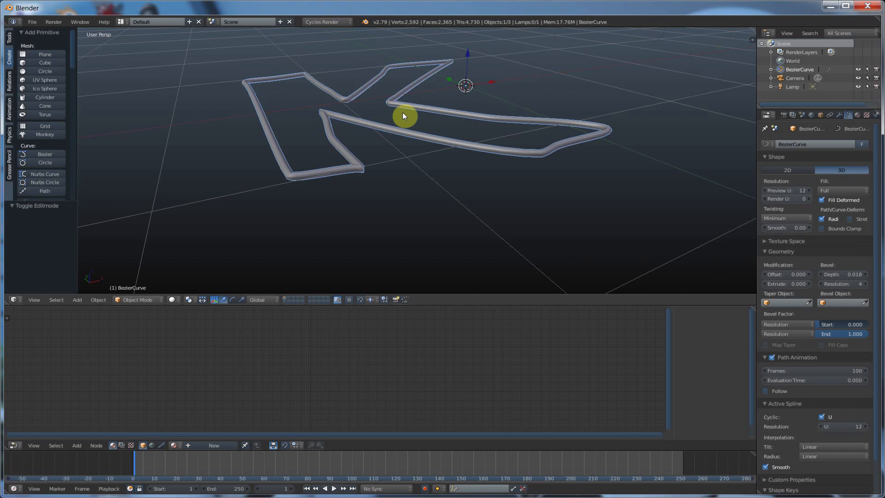
mouse_move(407, 117)
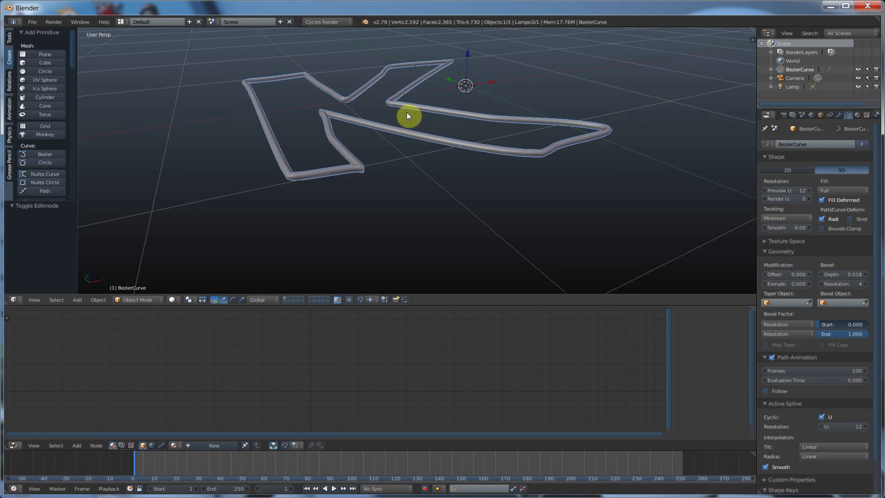
mouse_move(407, 116)
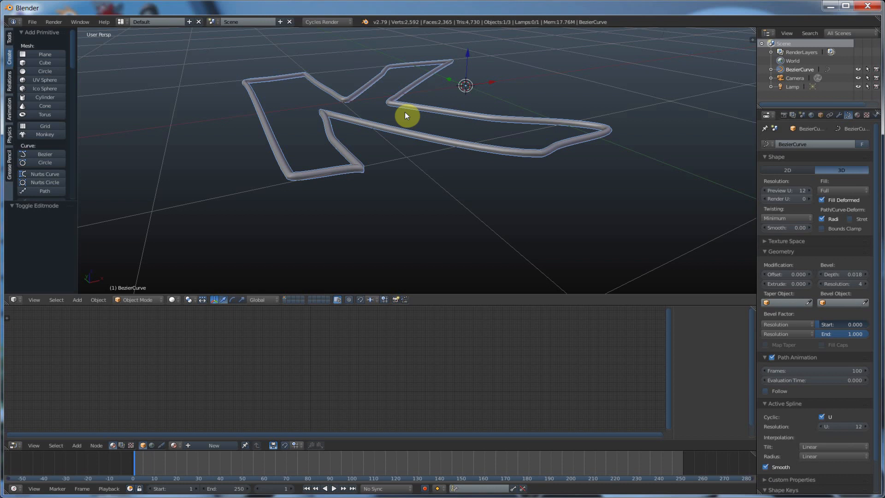
mouse_move(164, 79)
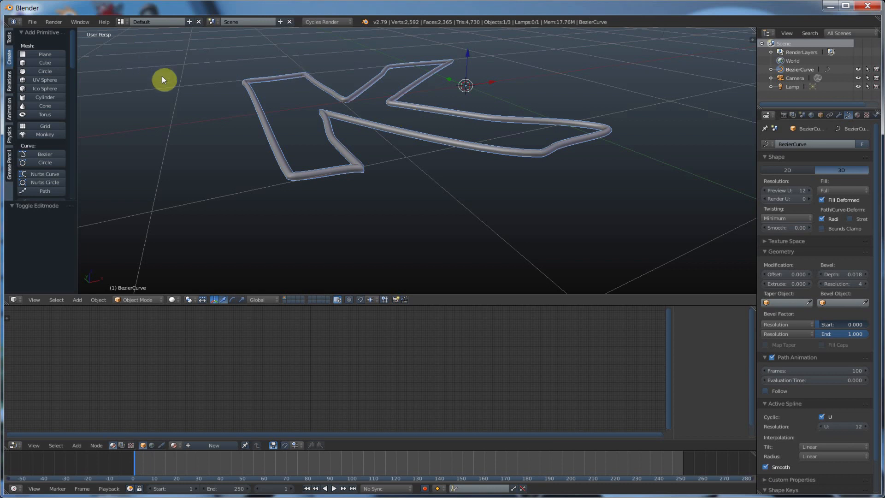
mouse_move(494, 143)
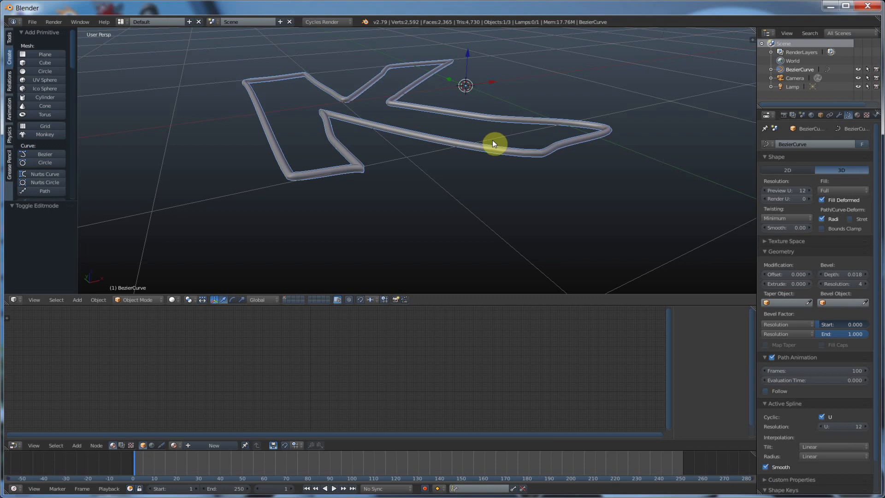
mouse_move(383, 136)
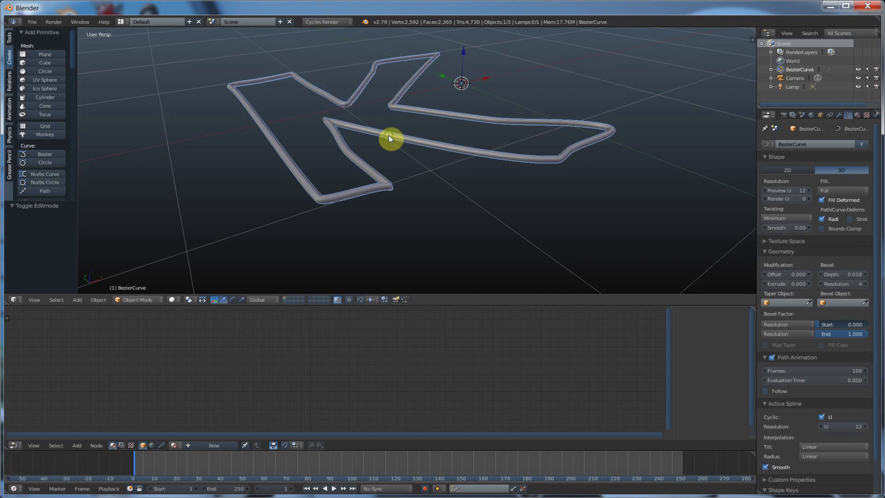
mouse_move(563, 172)
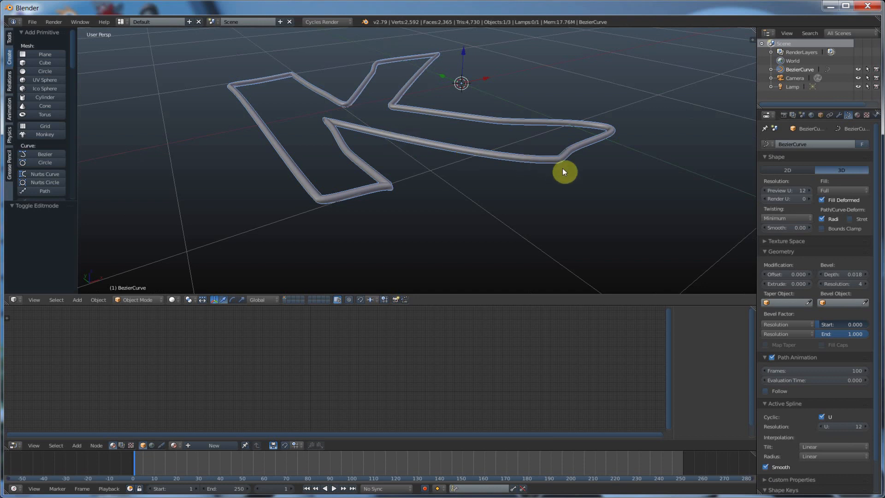